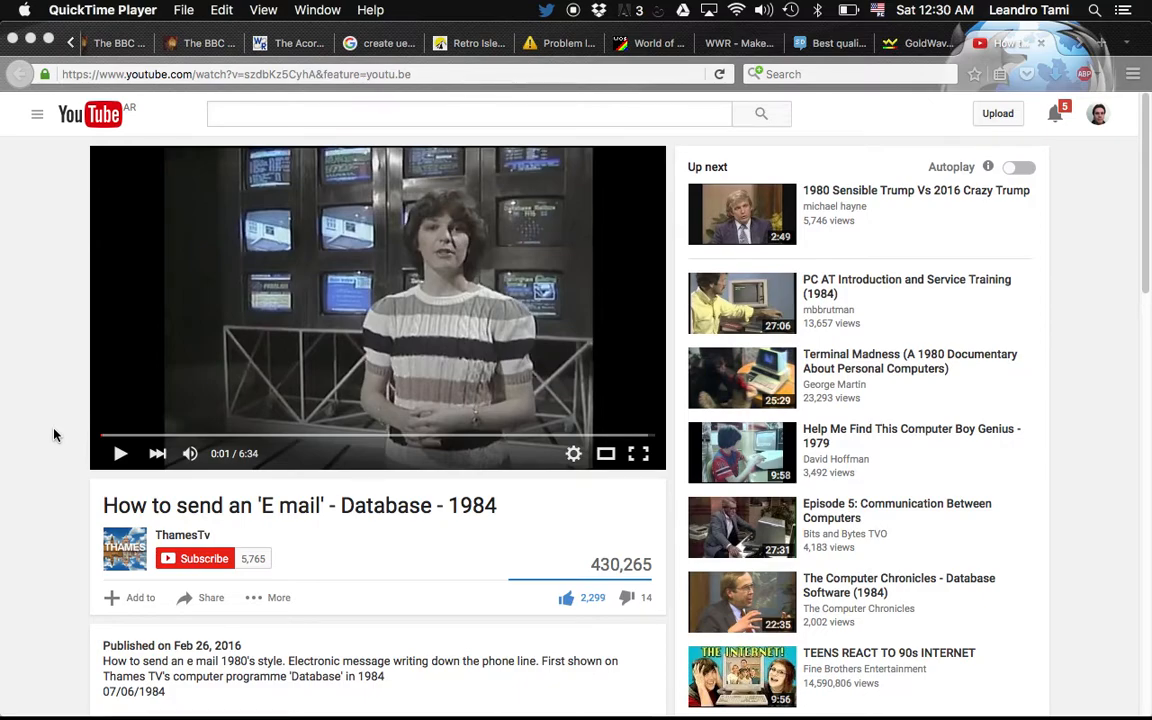
{"action": "mouse_move", "coordinate": [376, 442]}
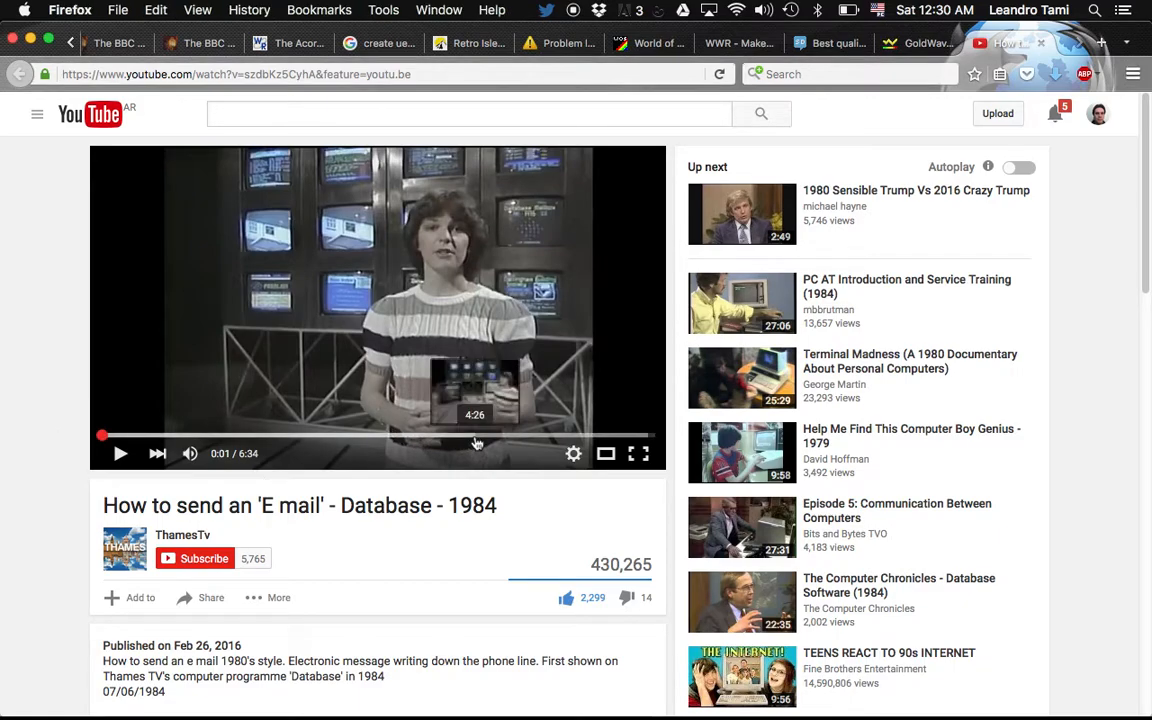
{"action": "mouse_move", "coordinate": [498, 442]}
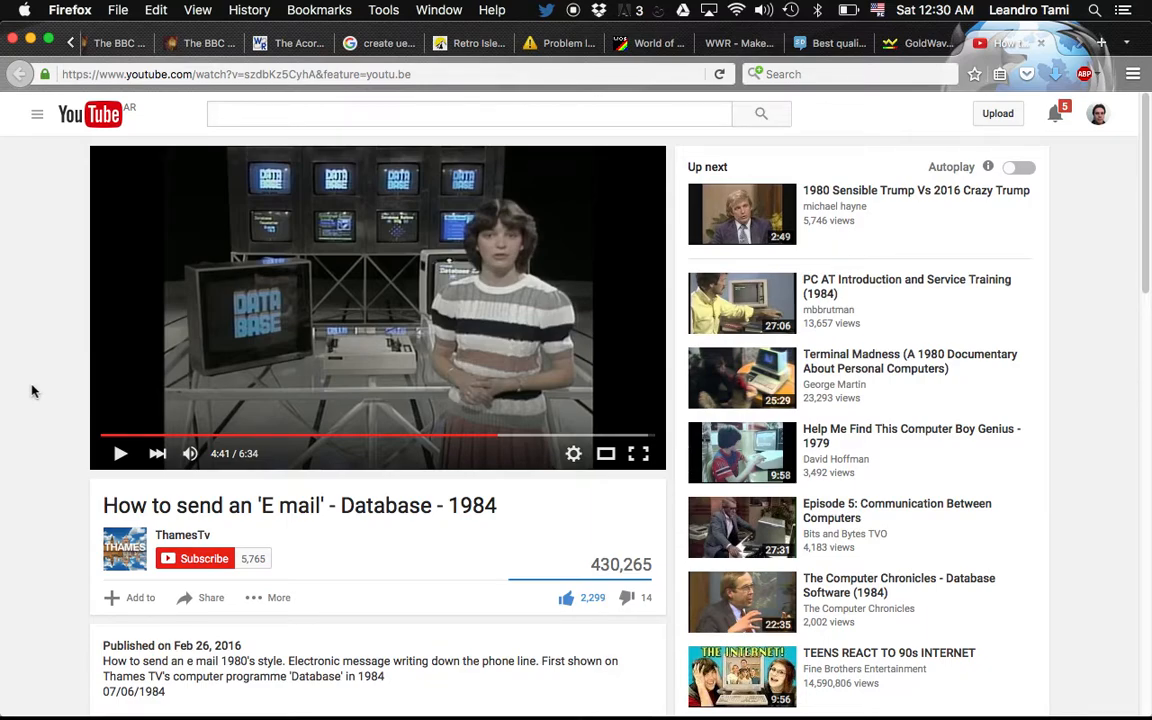
{"action": "mouse_move", "coordinate": [512, 436]}
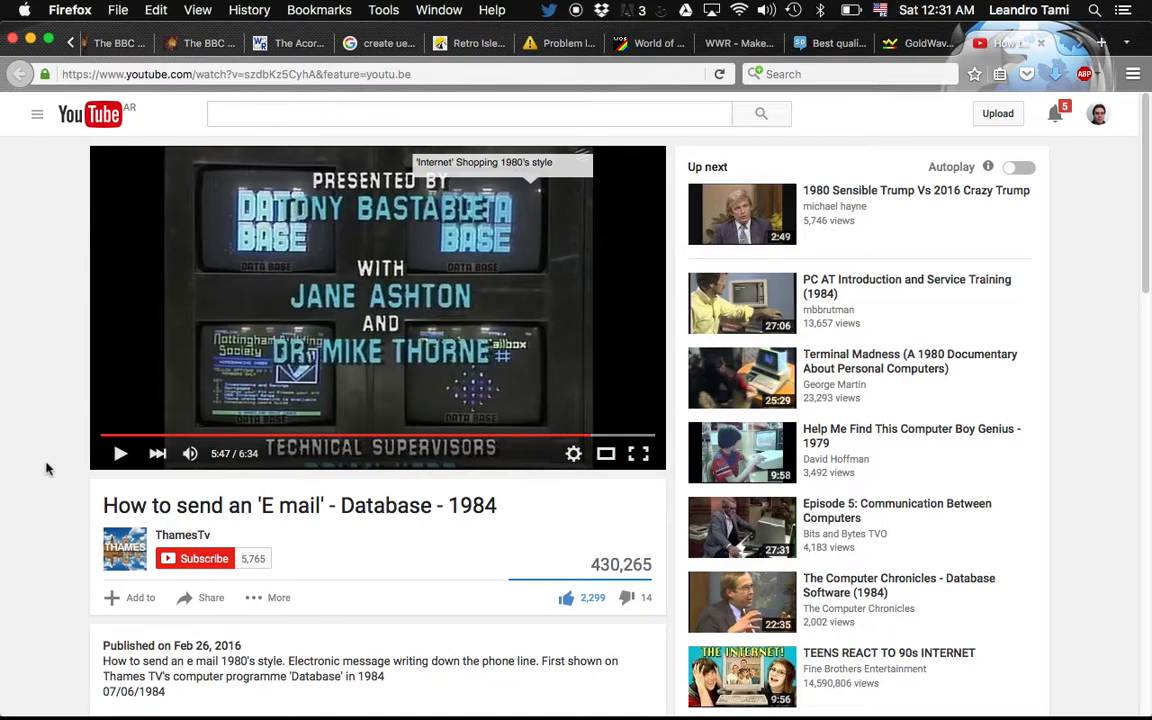
{"action": "mouse_move", "coordinate": [108, 434]}
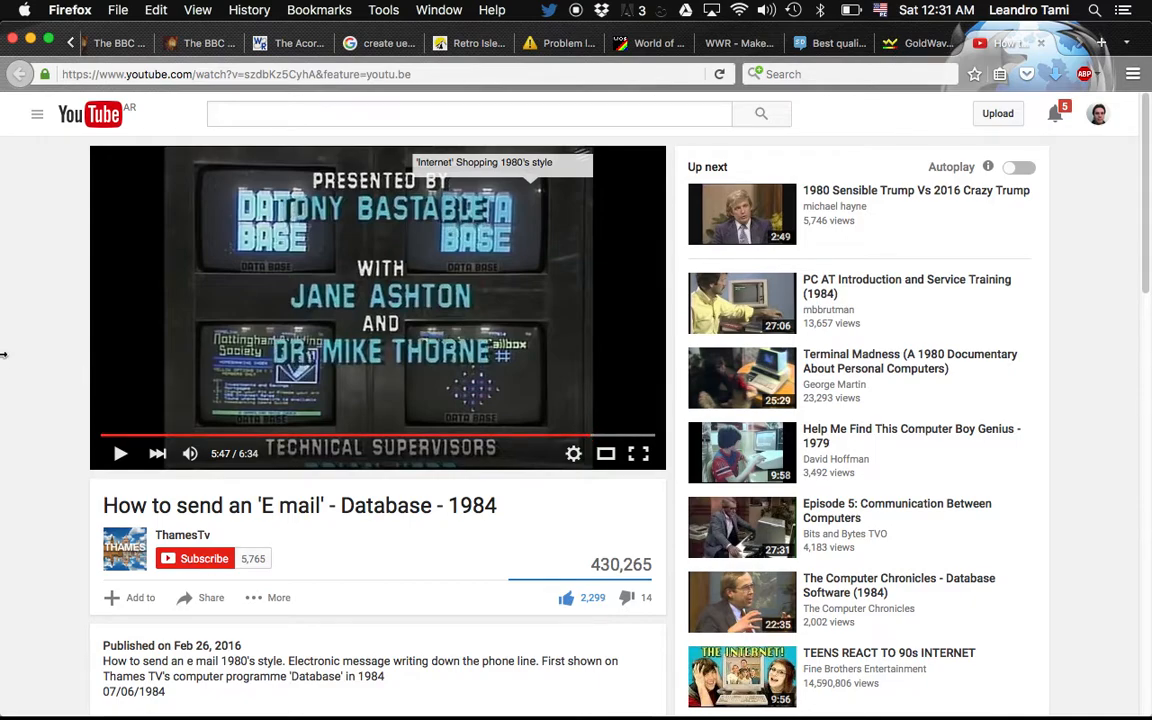
{"action": "mouse_move", "coordinate": [240, 380]}
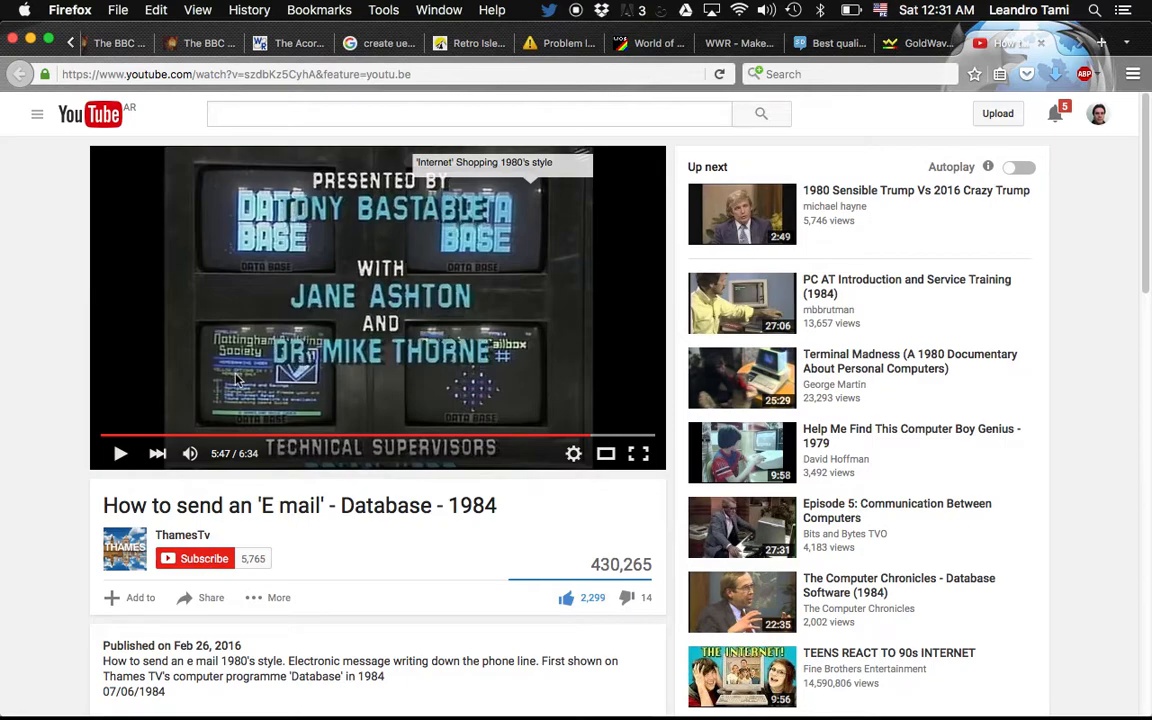
{"action": "mouse_move", "coordinate": [448, 458]}
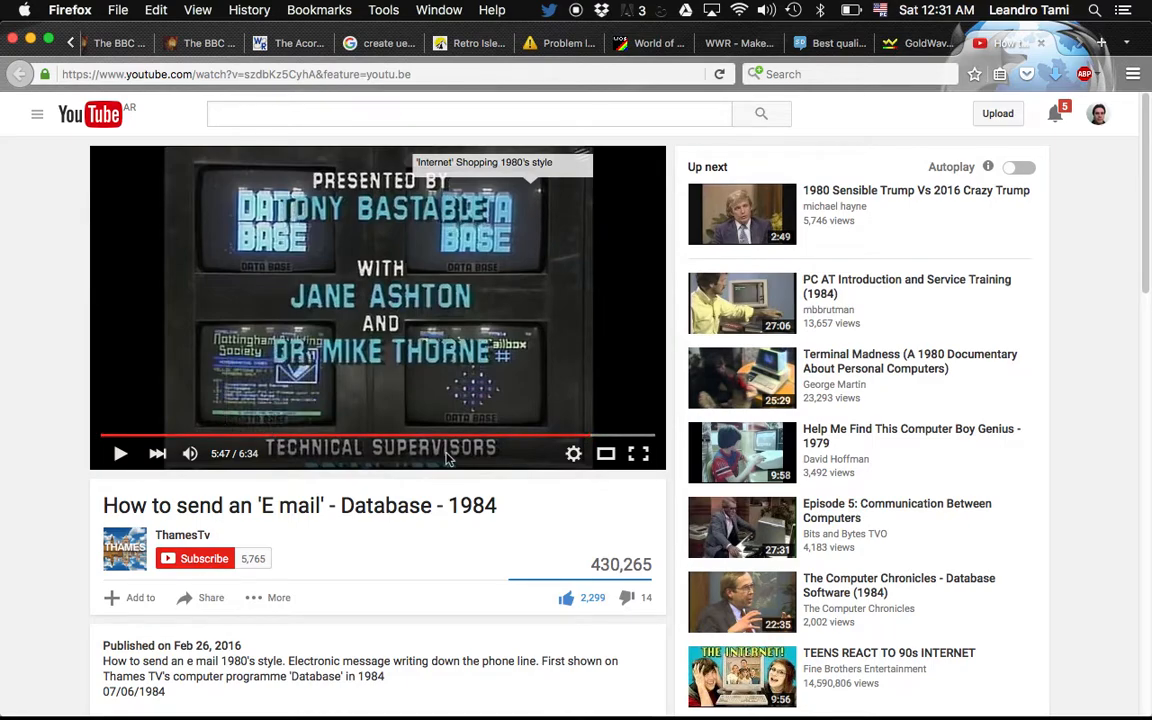
{"action": "mouse_move", "coordinate": [314, 580]}
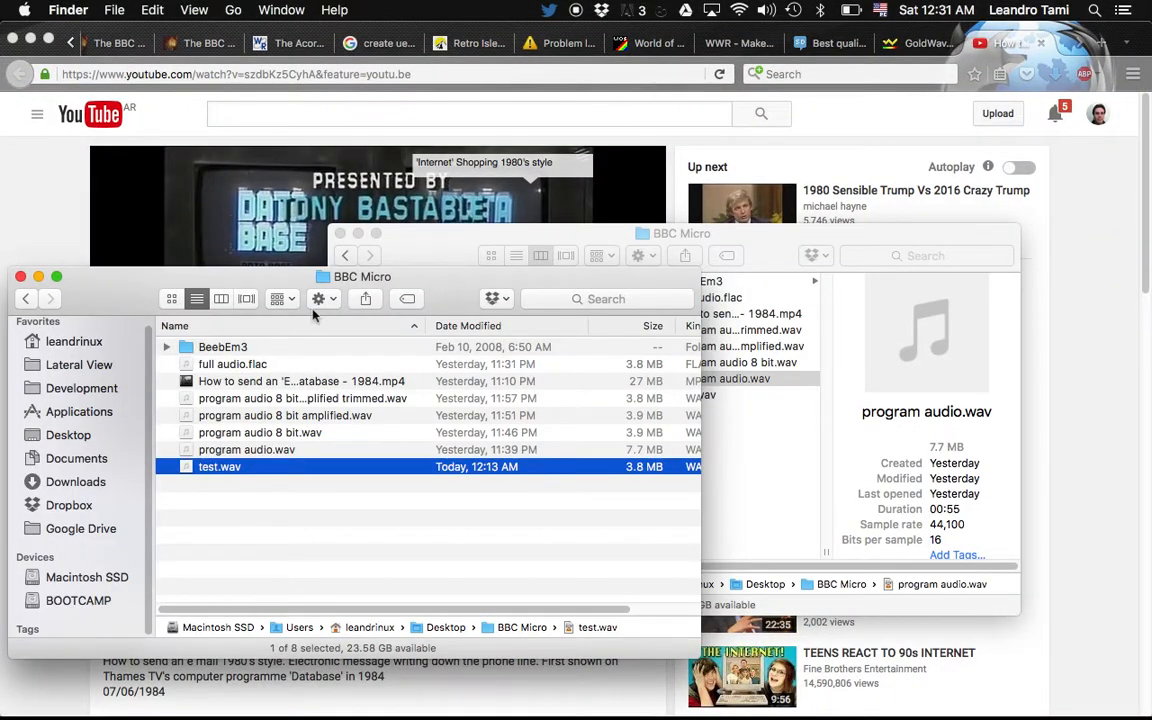
- Select the downloaded .mp4 video file in the BBC Micro folder
{"action": "left_click", "coordinate": [300, 380]}
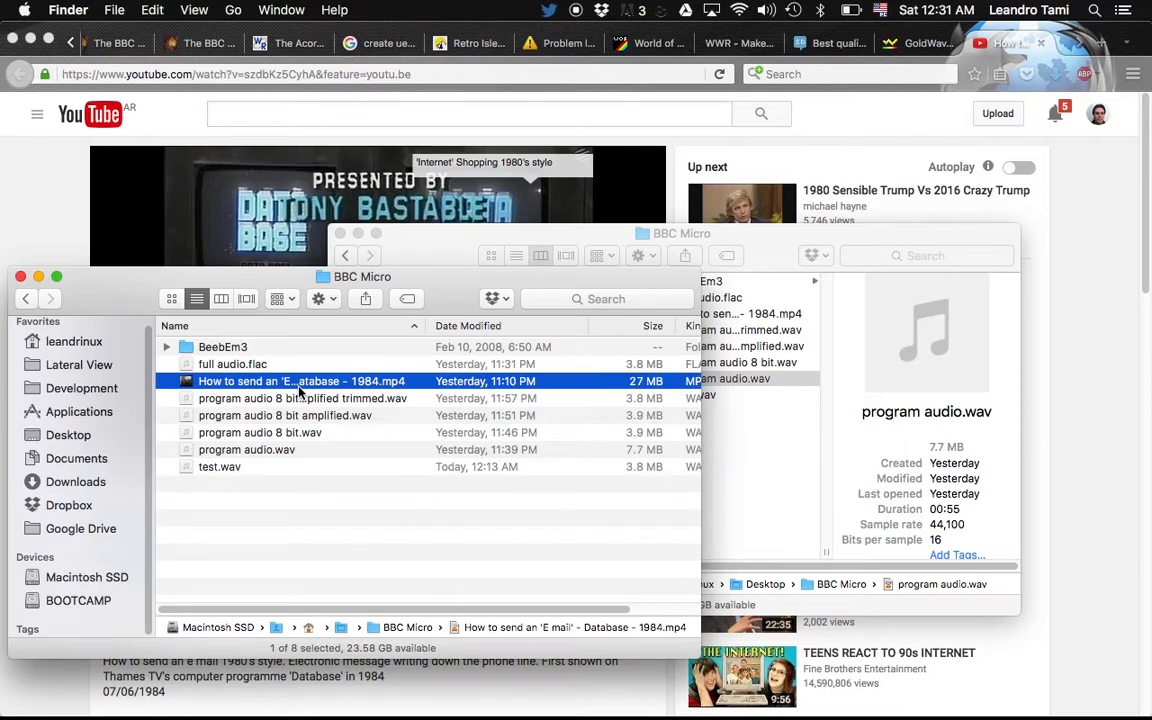
- Play the downloaded mp4 in VLC, pause it, and start Convert / Stream from the File menu
{"action": "double_click", "coordinate": [300, 380]}
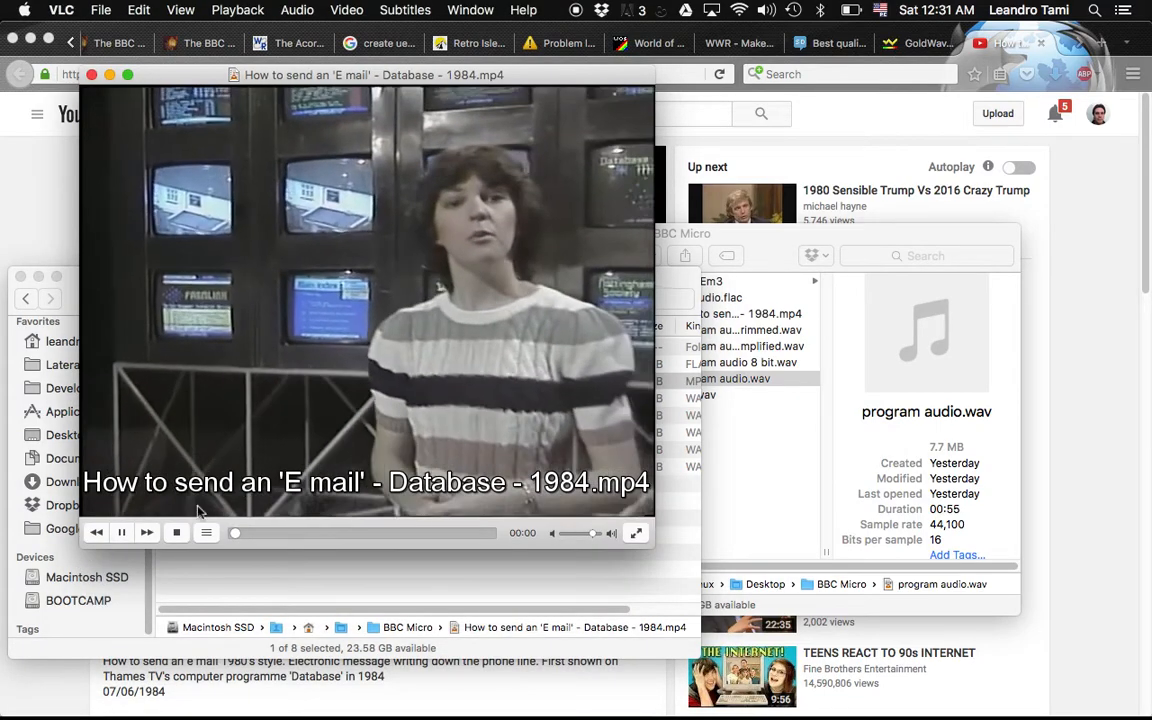
{"action": "left_click", "coordinate": [120, 532]}
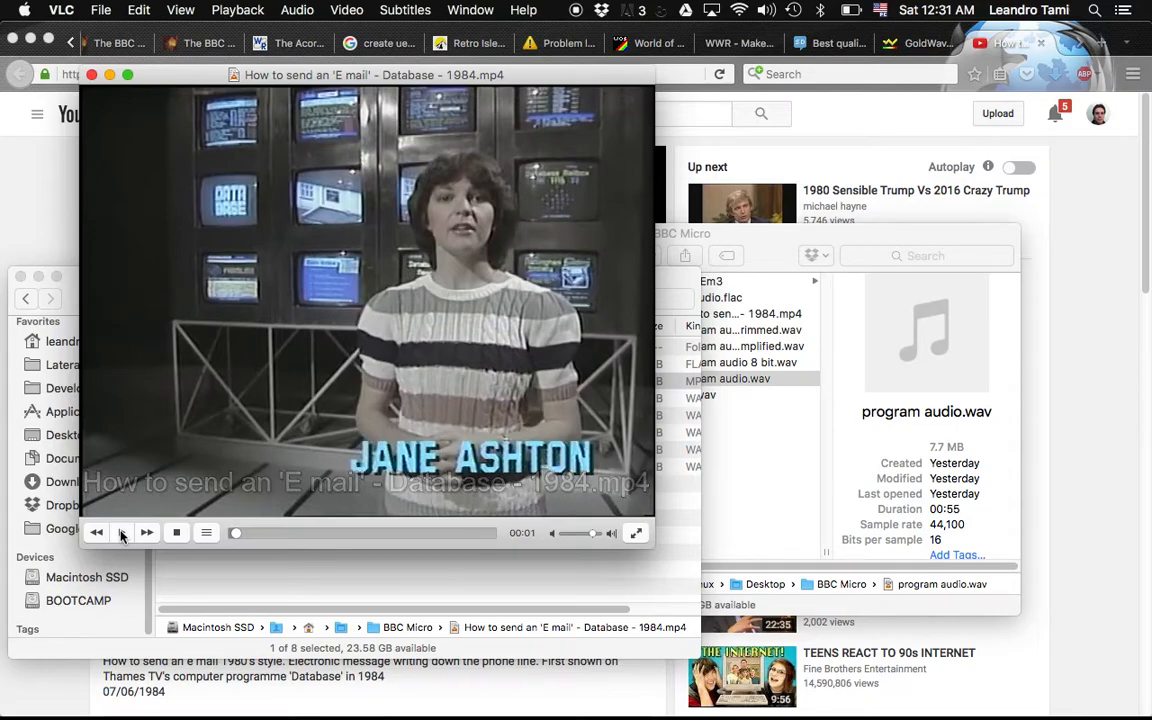
{"action": "mouse_move", "coordinate": [62, 248]}
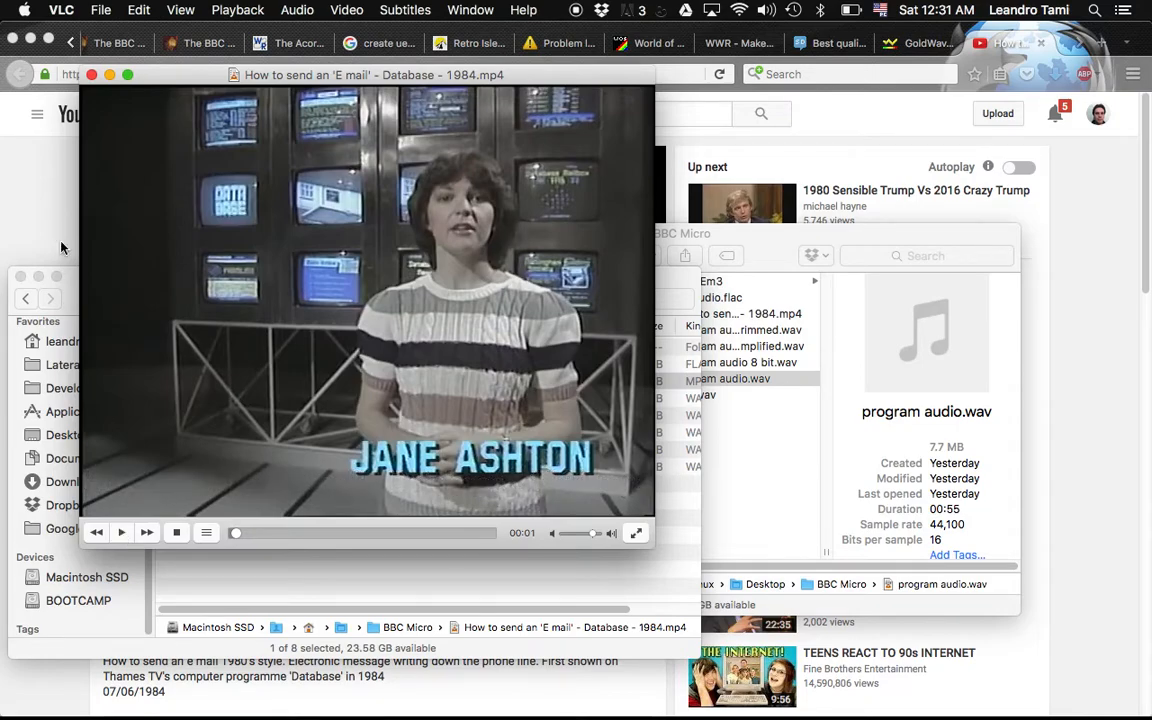
{"action": "mouse_move", "coordinate": [158, 168]}
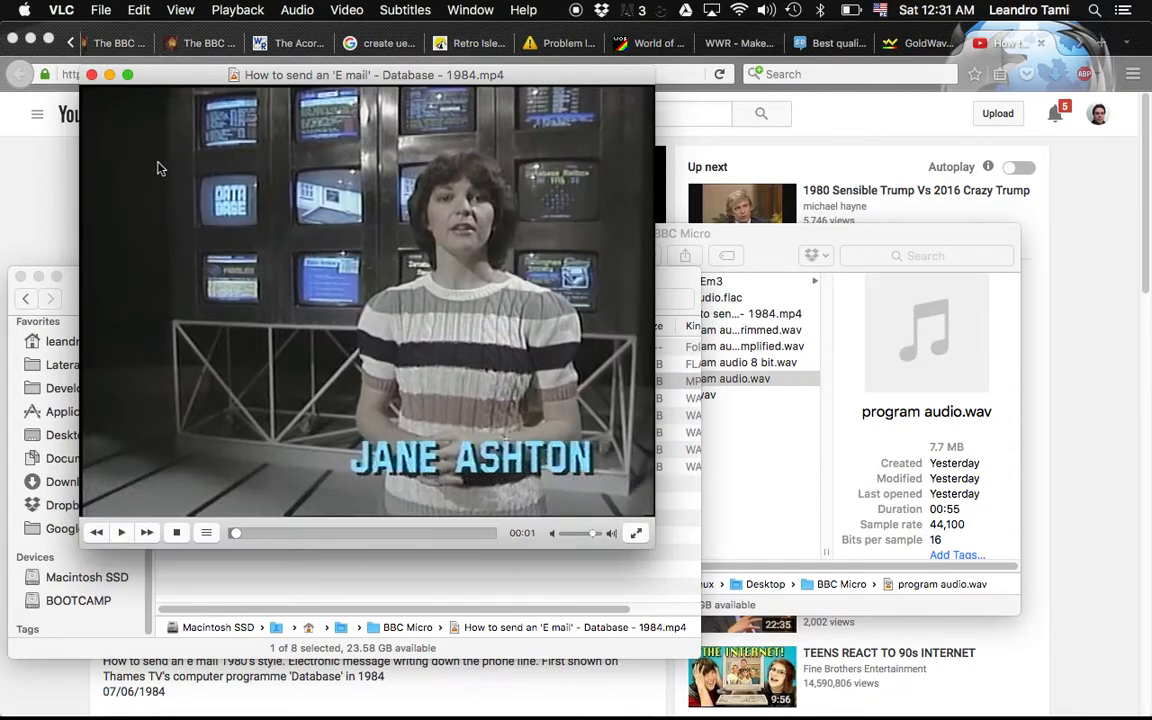
{"action": "left_click", "coordinate": [100, 10]}
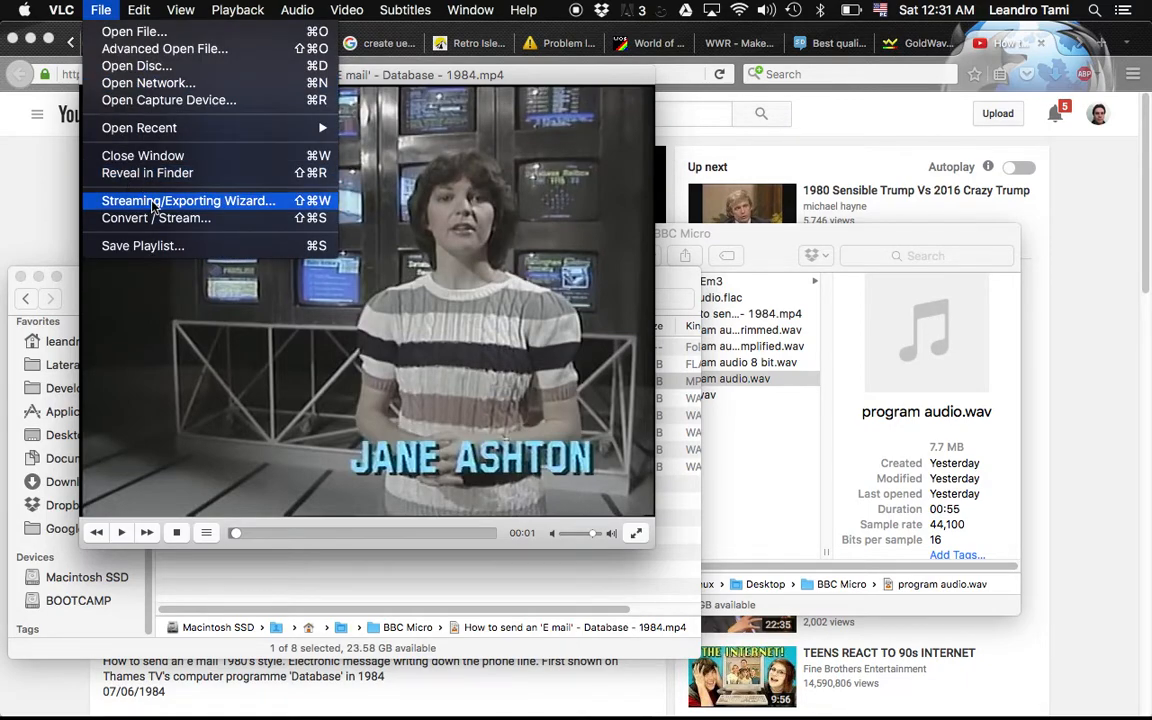
{"action": "mouse_move", "coordinate": [156, 218]}
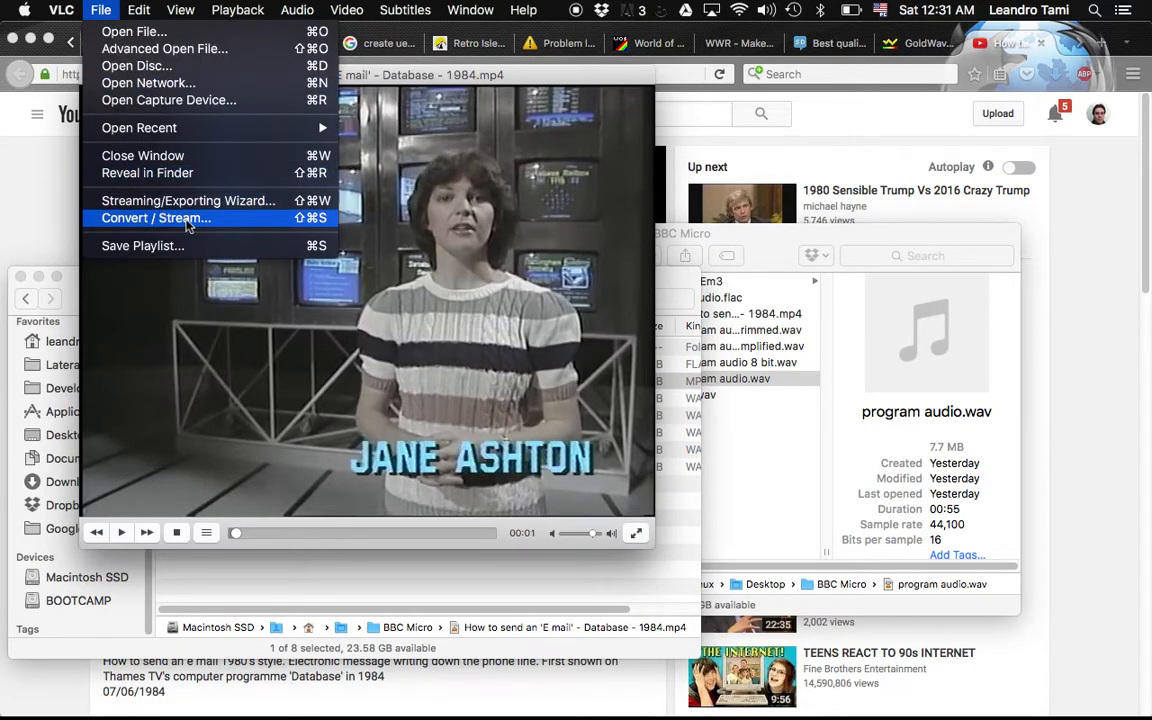
{"action": "left_click", "coordinate": [156, 218]}
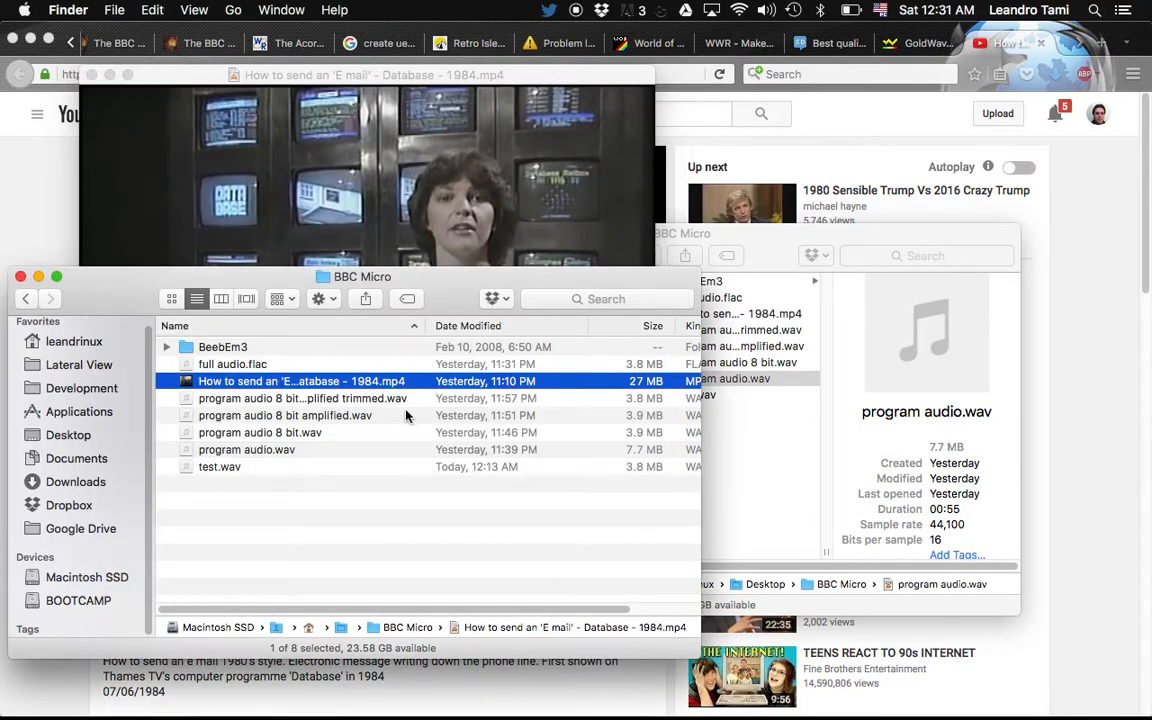
{"action": "mouse_move", "coordinate": [276, 412]}
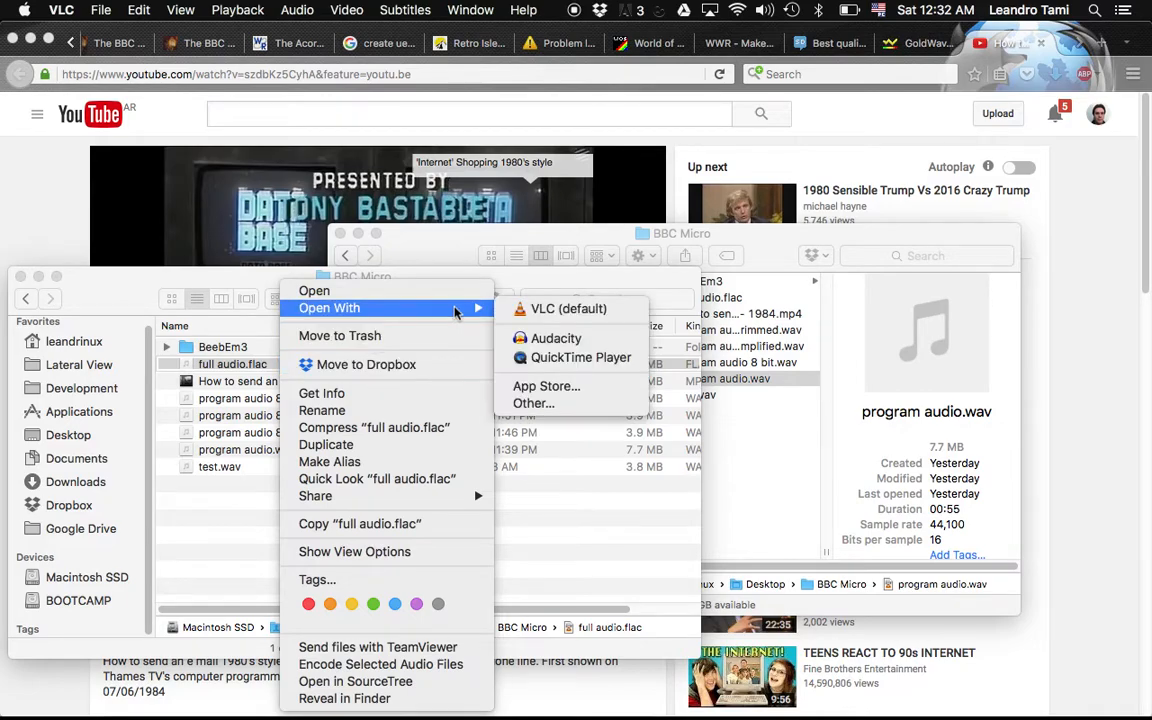
- Open full audio.flac with Audacity from Finder
{"action": "left_click", "coordinate": [556, 338]}
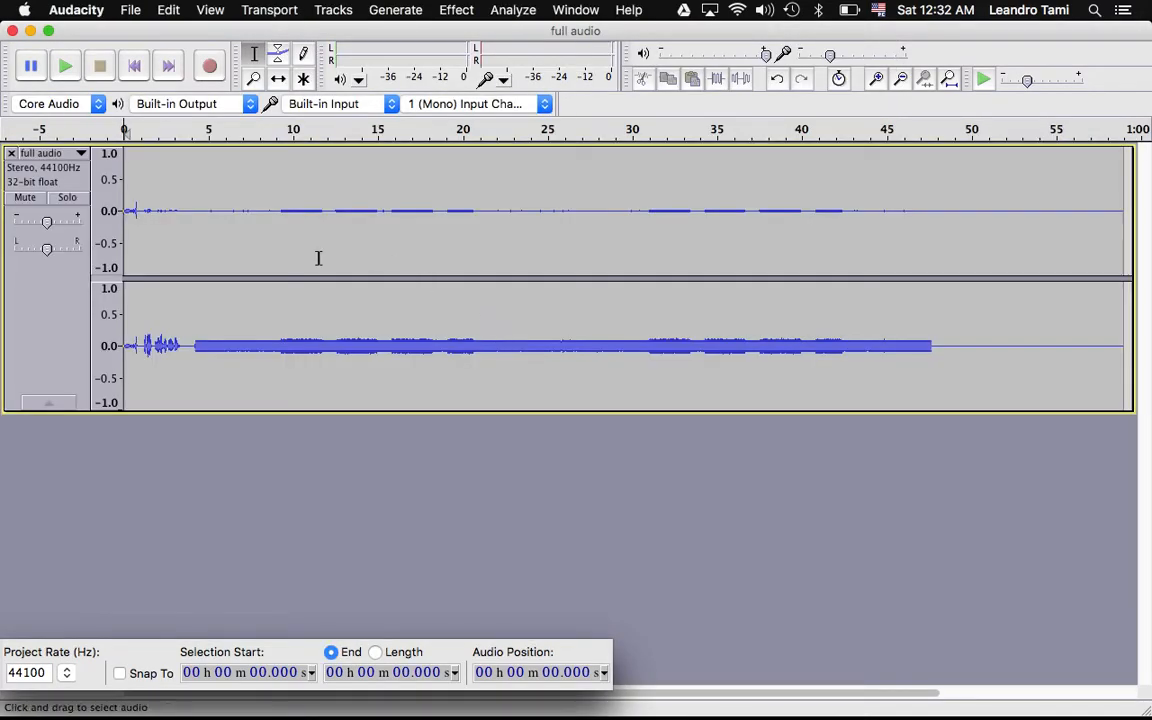
{"action": "mouse_move", "coordinate": [434, 520]}
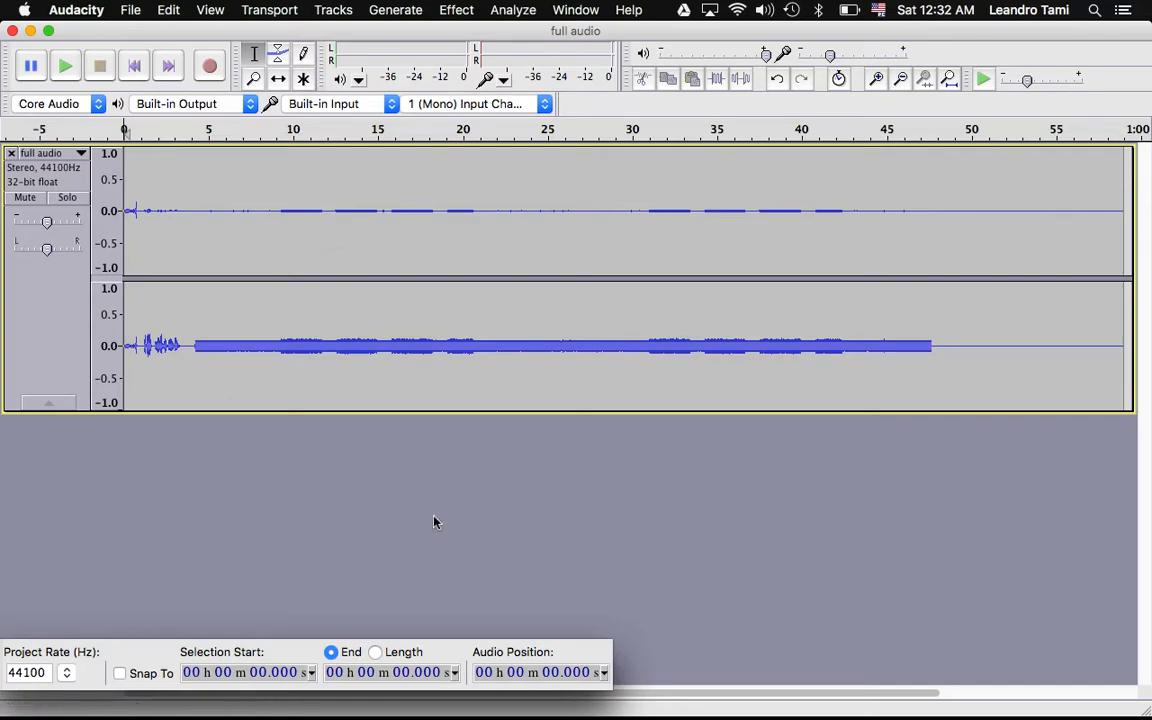
{"action": "mouse_move", "coordinate": [276, 212]}
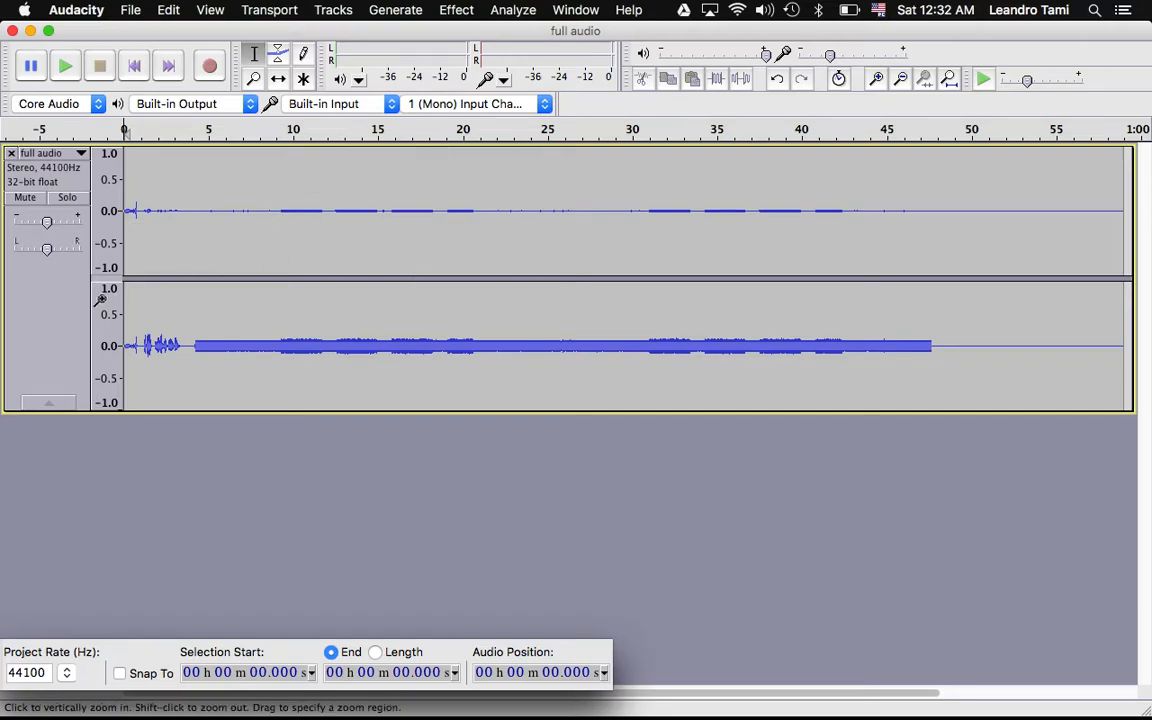
{"action": "mouse_move", "coordinate": [204, 360]}
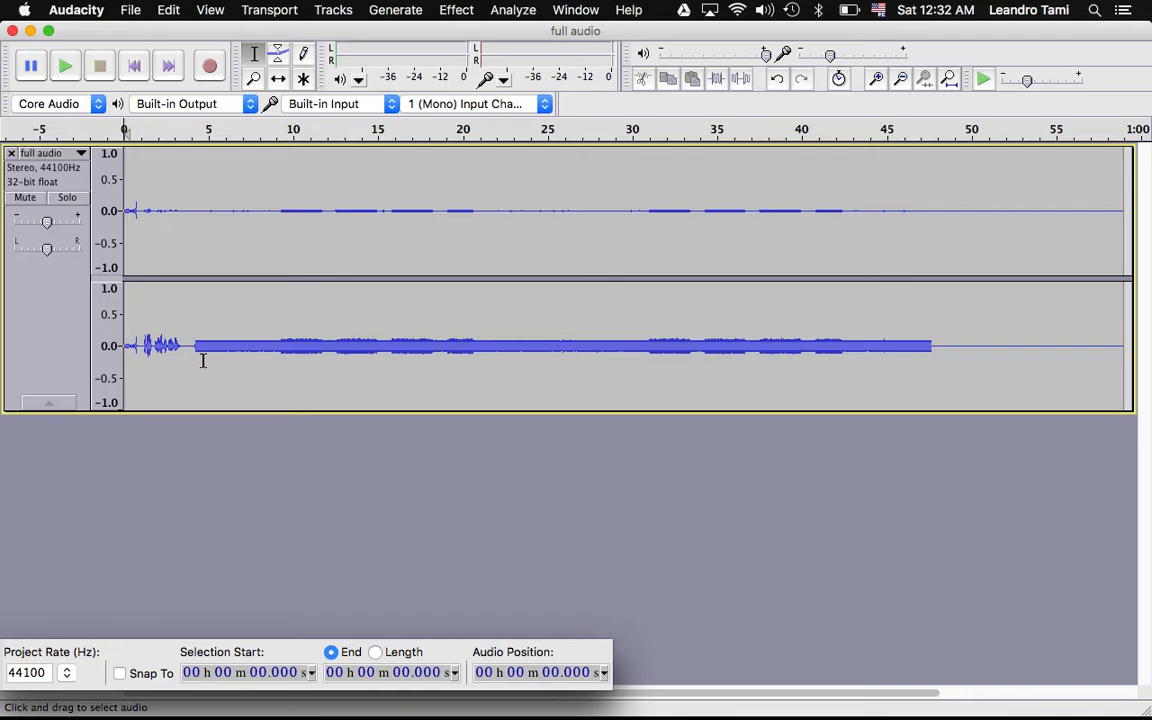
- Glance at the Generate menu, then review Audacity's File and Export actions
{"action": "left_click", "coordinate": [396, 8]}
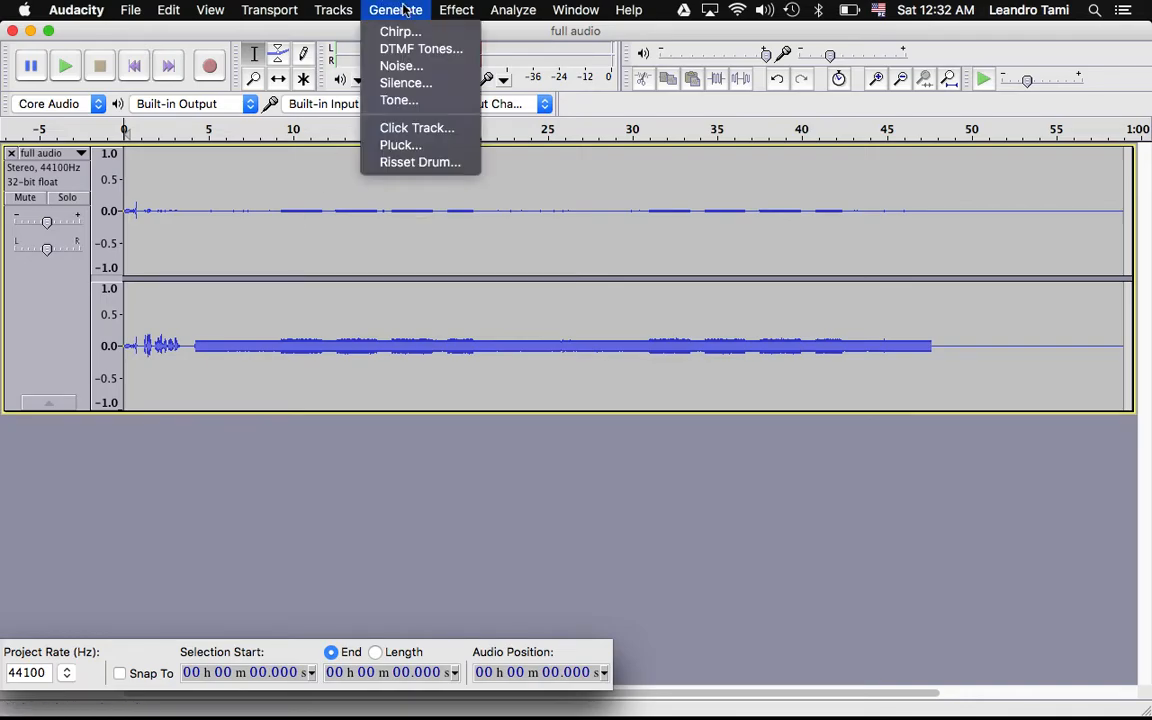
{"action": "left_click", "coordinate": [456, 8]}
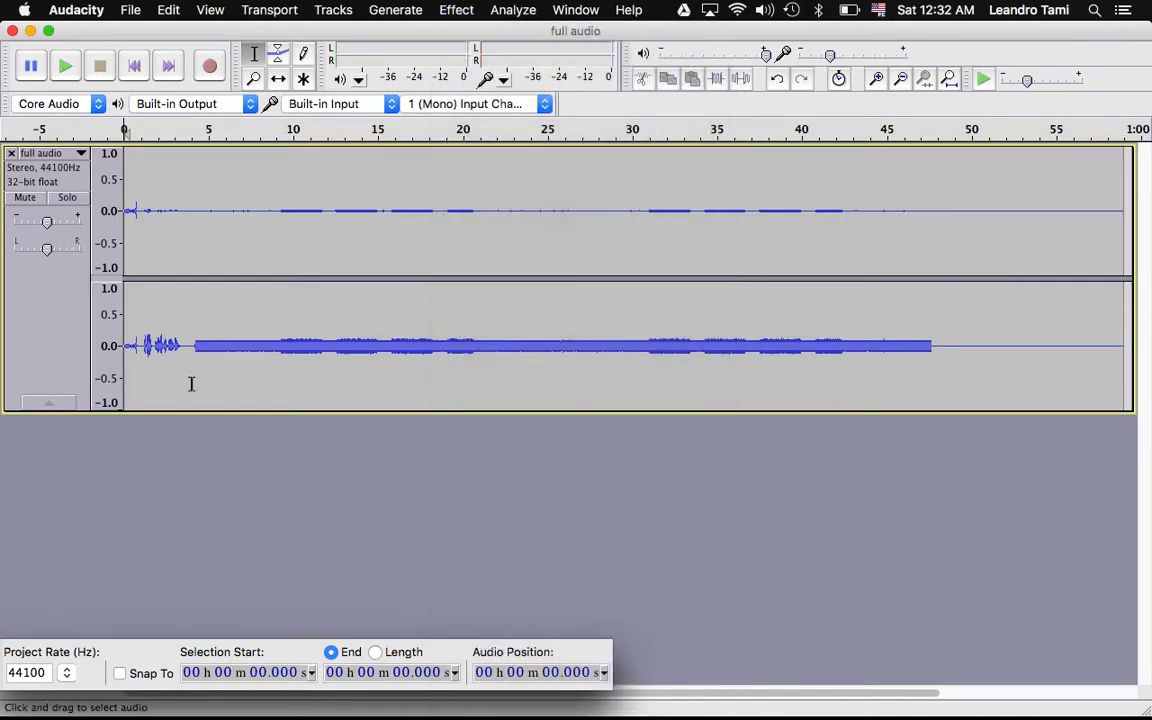
{"action": "mouse_move", "coordinate": [196, 346]}
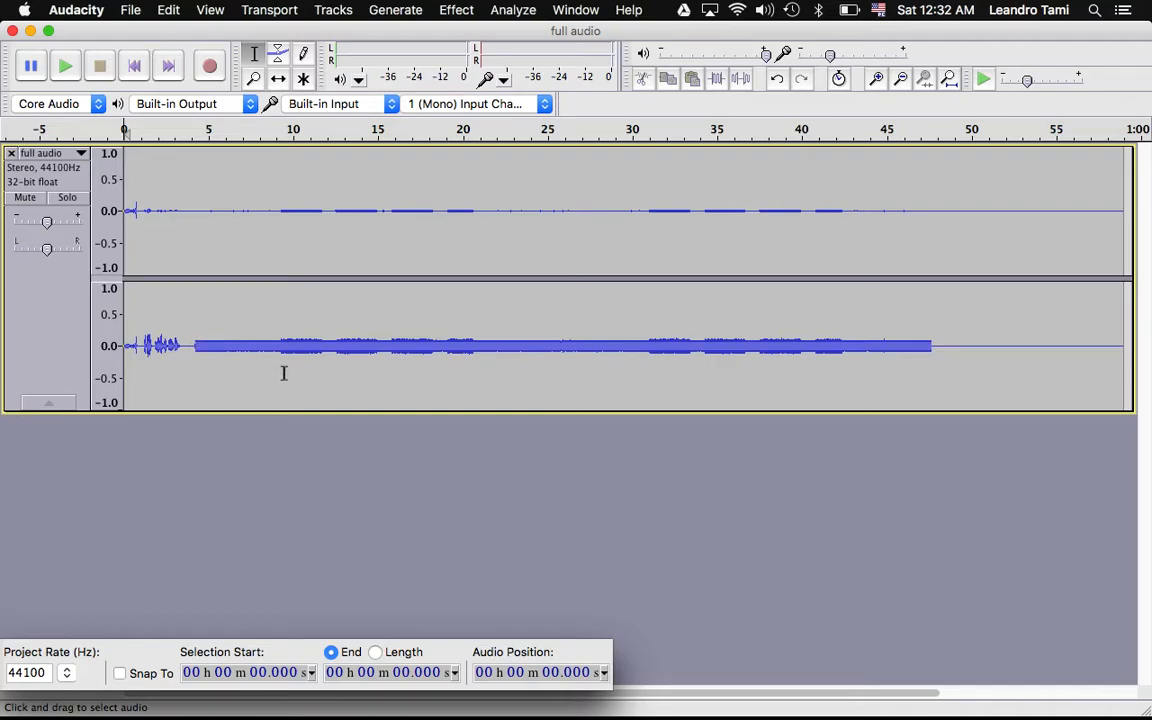
{"action": "mouse_move", "coordinate": [192, 260]}
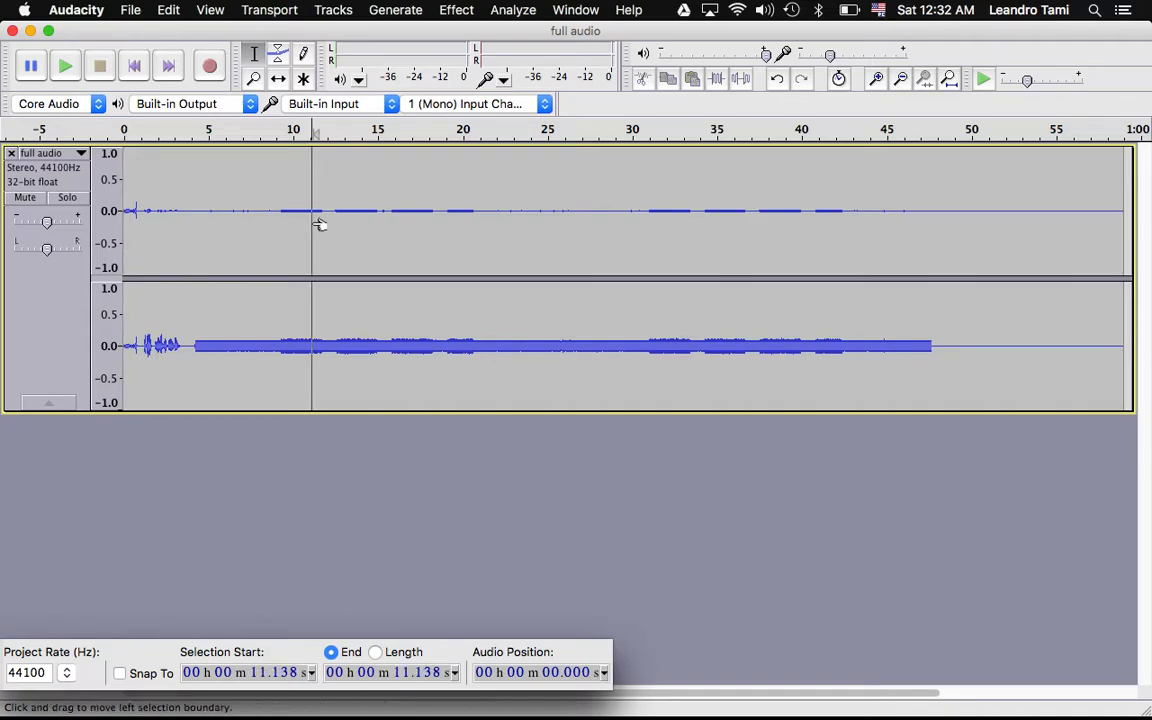
{"action": "mouse_move", "coordinate": [300, 238]}
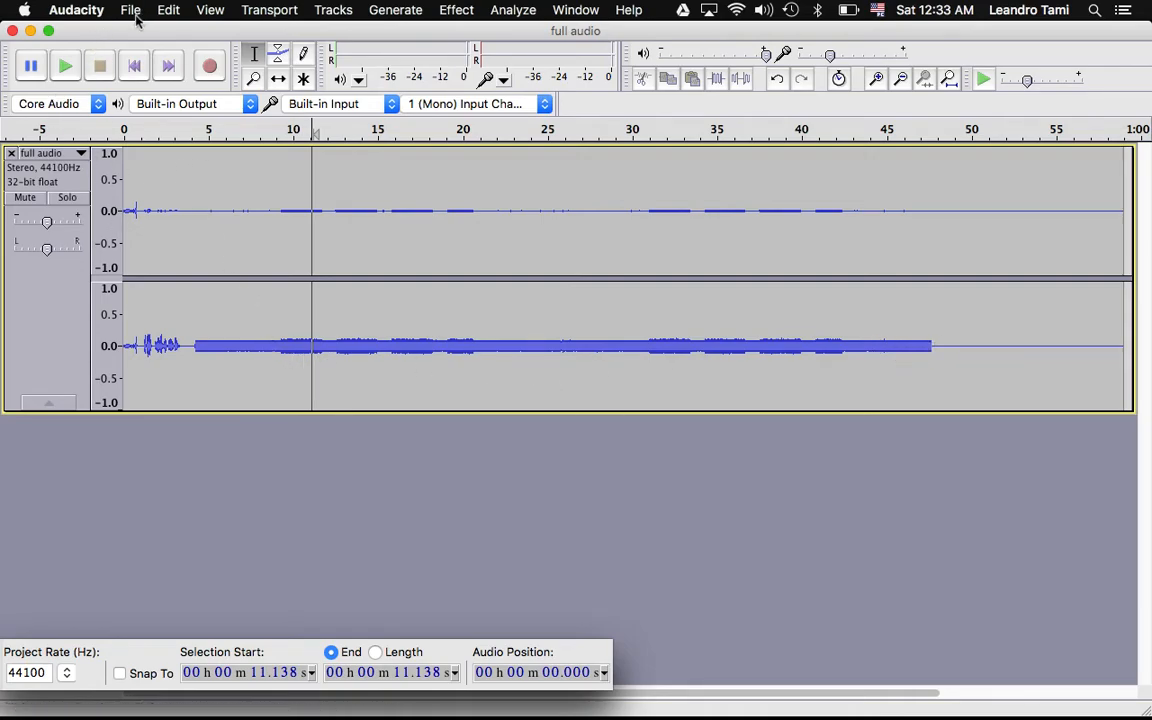
{"action": "left_click", "coordinate": [130, 8]}
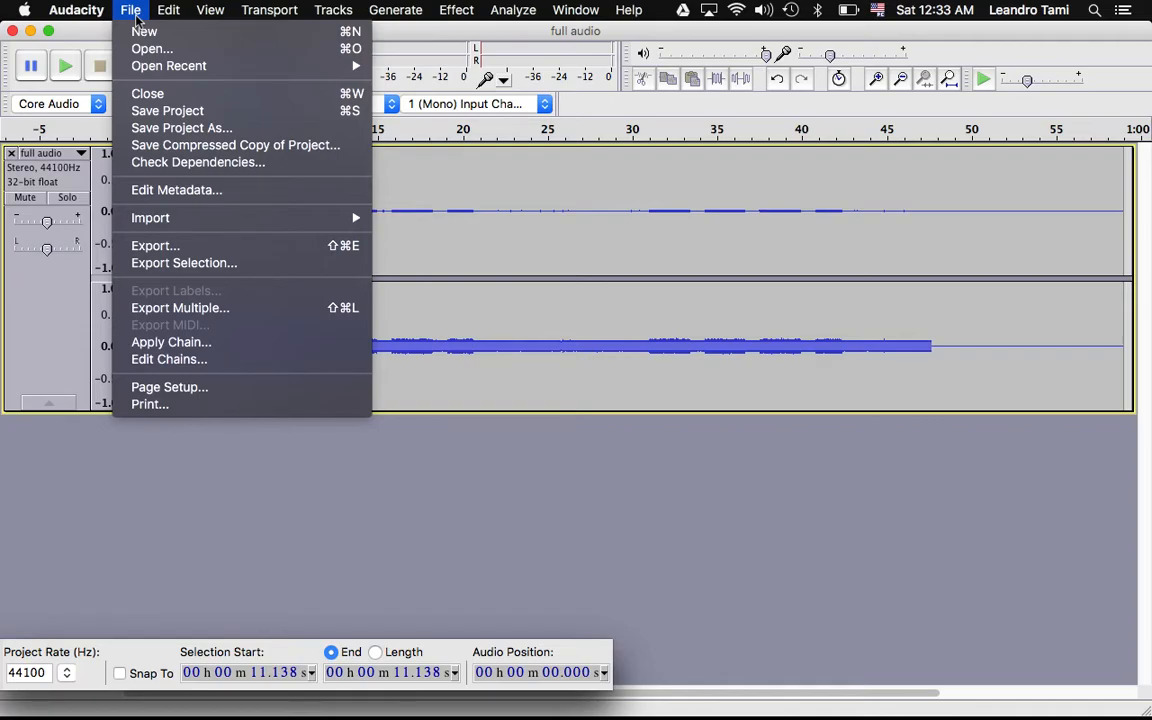
{"action": "mouse_move", "coordinate": [96, 240]}
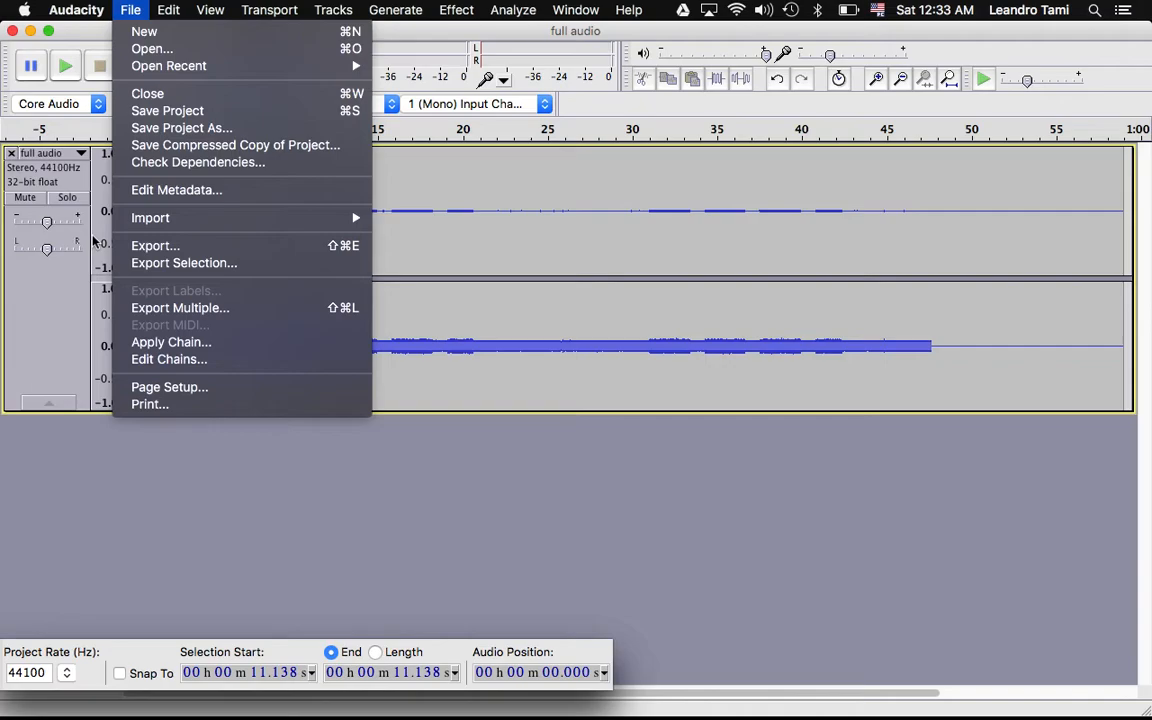
{"action": "mouse_move", "coordinate": [130, 300]}
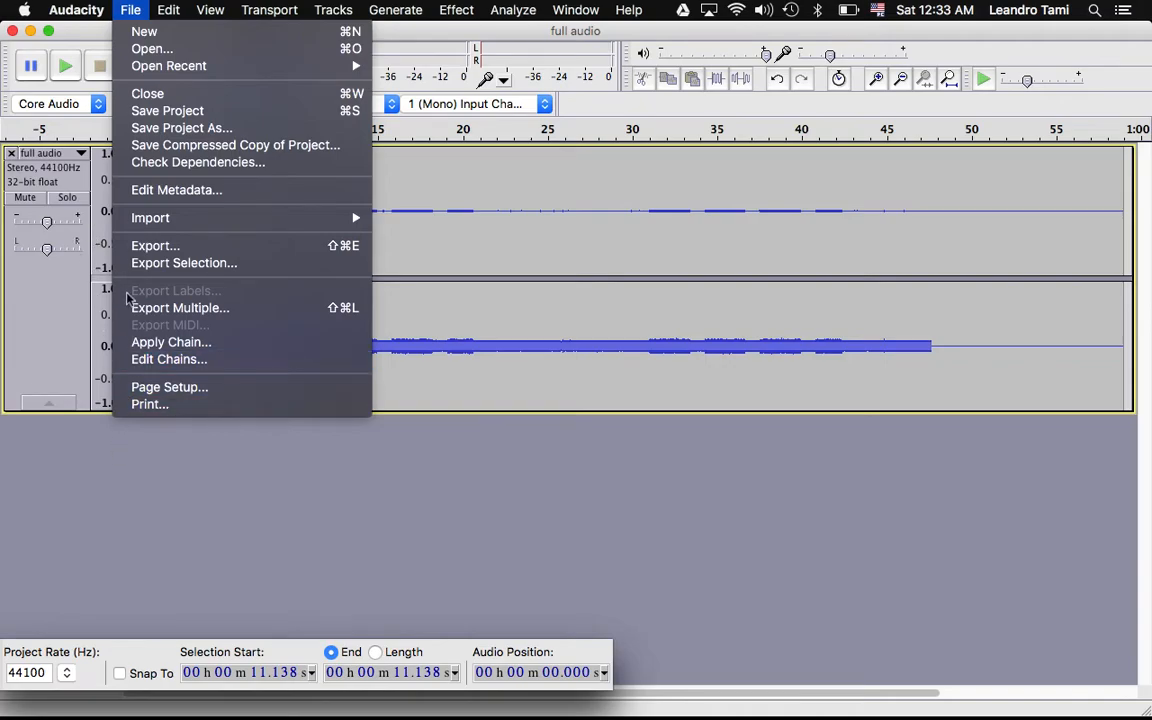
{"action": "mouse_move", "coordinate": [296, 552]}
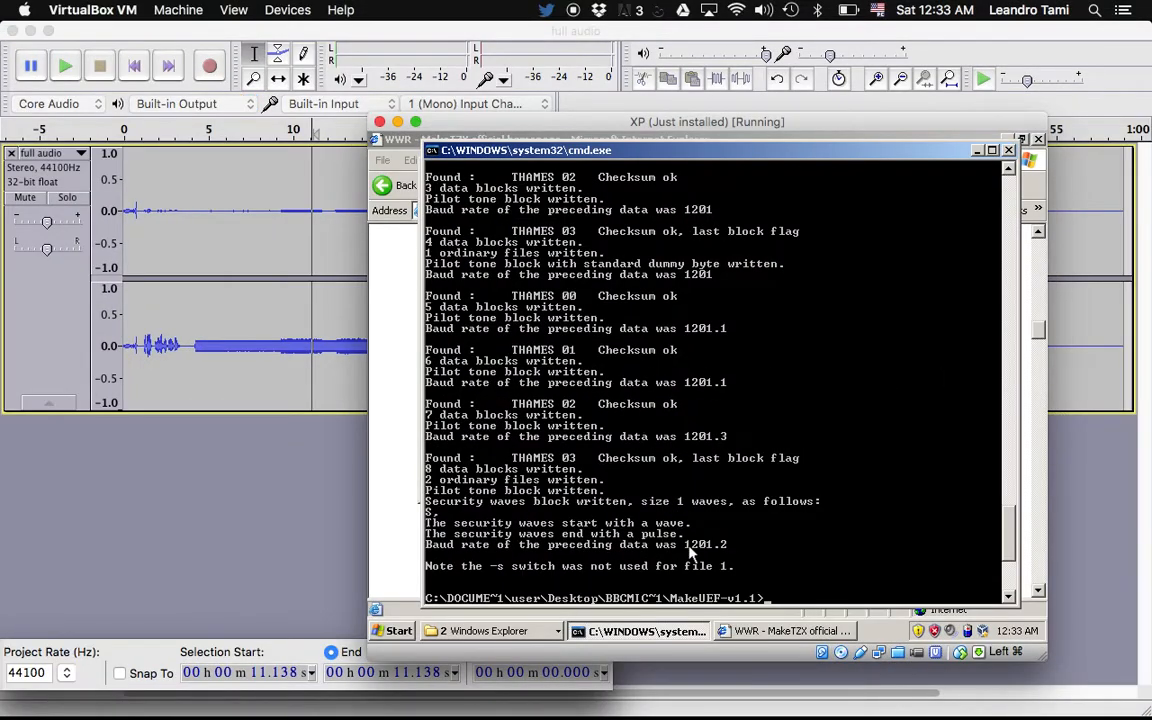
- Launch GoldWave from the XP Start menu, closing an accidentally opened Windows Messenger
{"action": "left_click", "coordinate": [394, 632]}
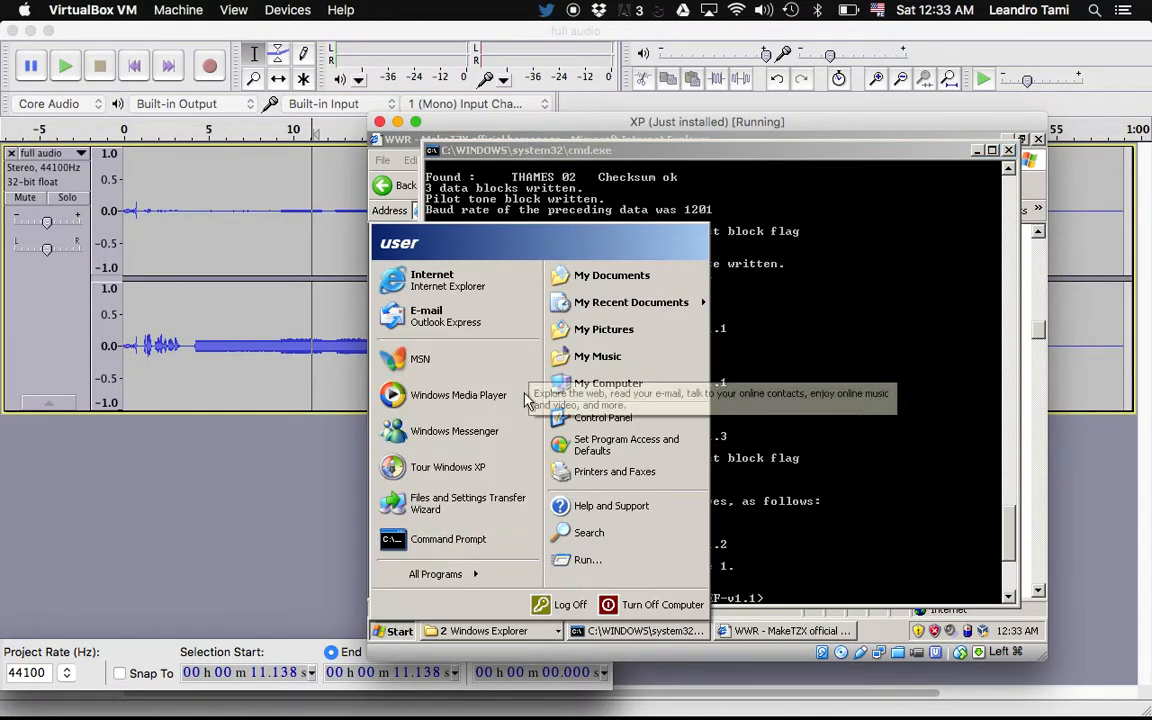
{"action": "left_click", "coordinate": [454, 432]}
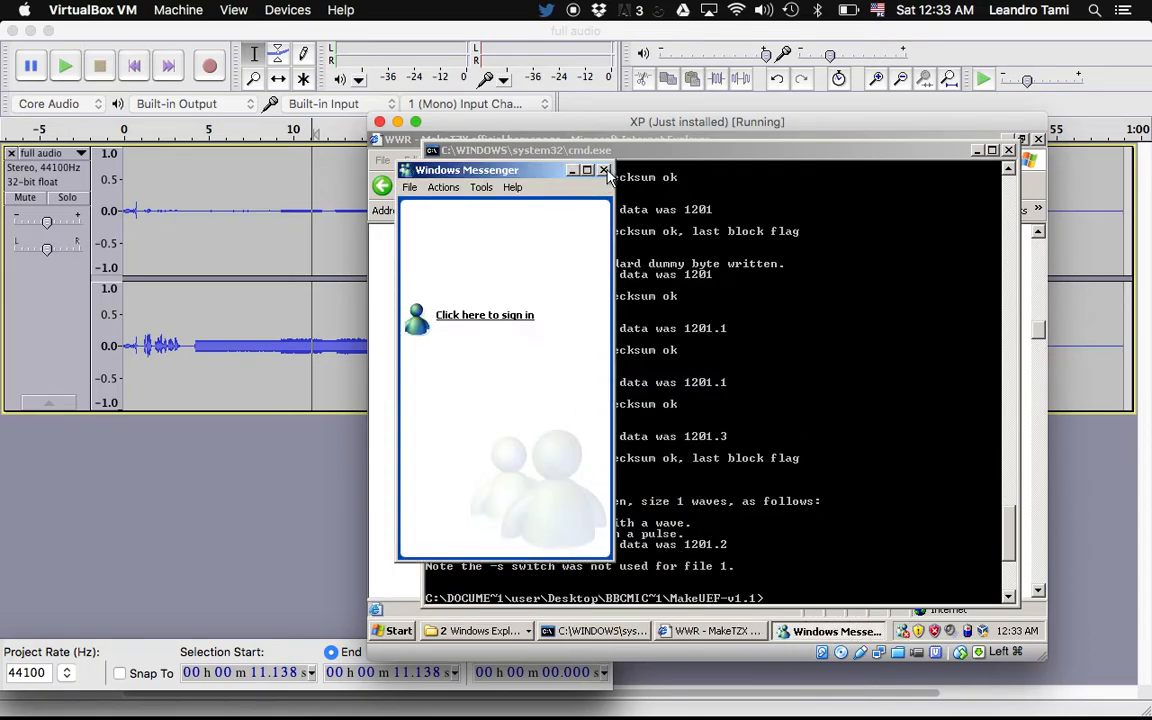
{"action": "left_click", "coordinate": [604, 168]}
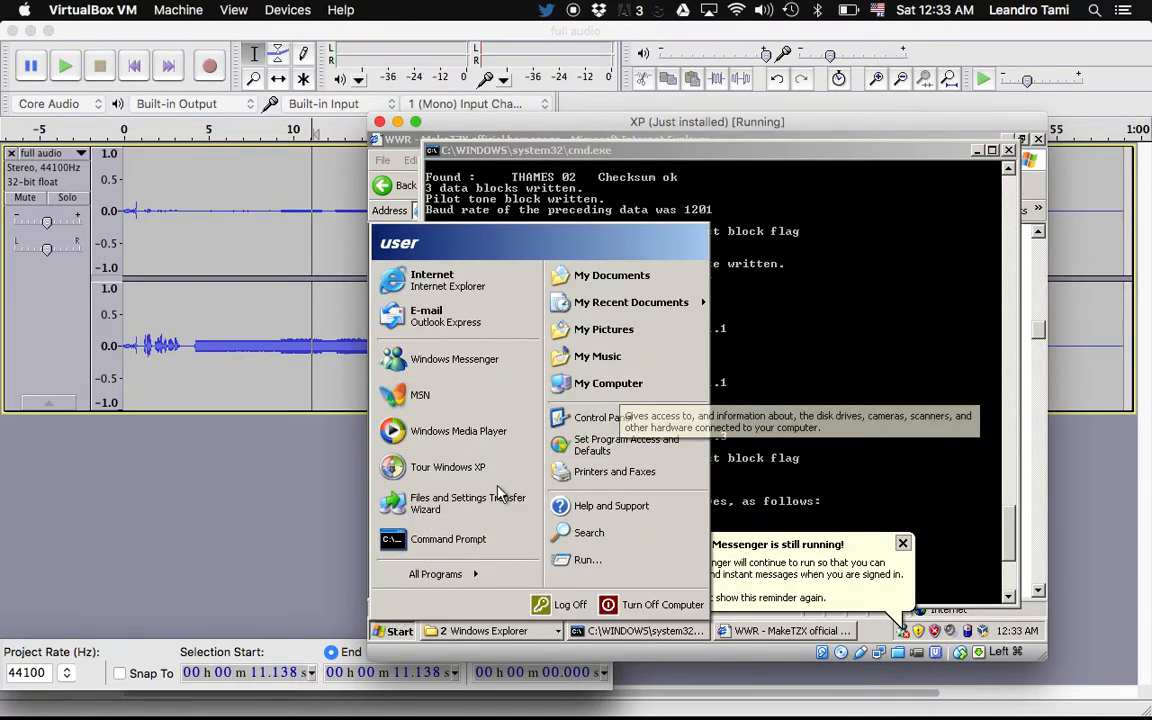
{"action": "left_click", "coordinate": [436, 572]}
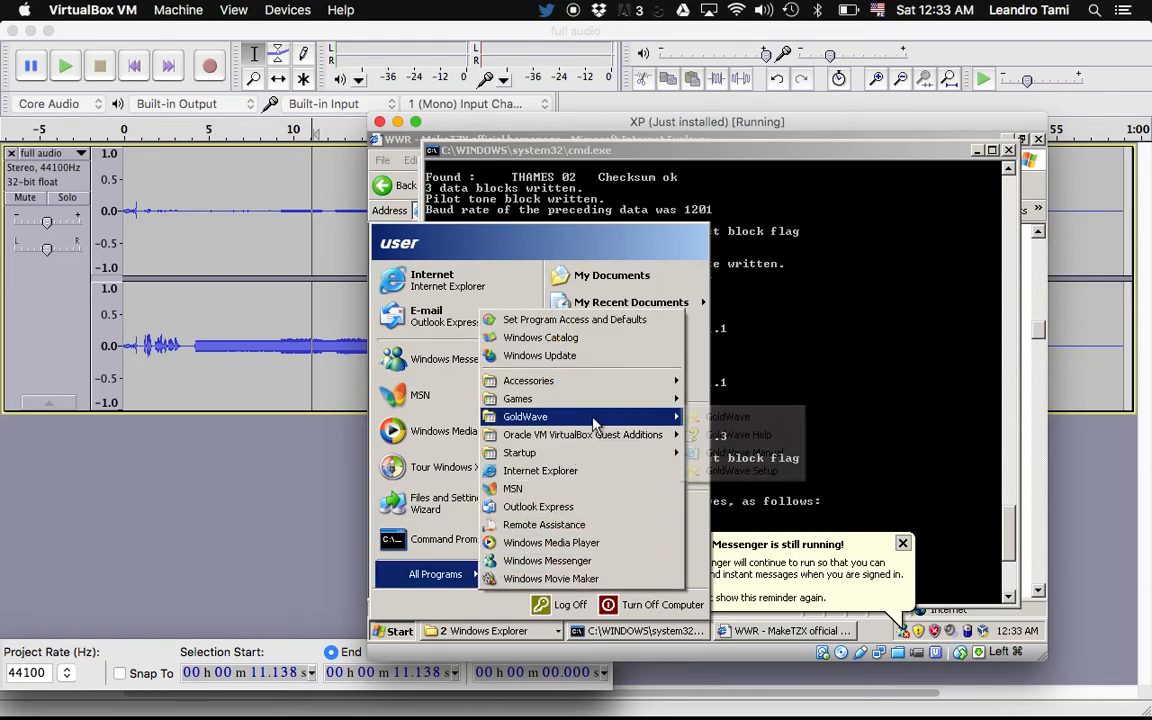
{"action": "left_click", "coordinate": [738, 434]}
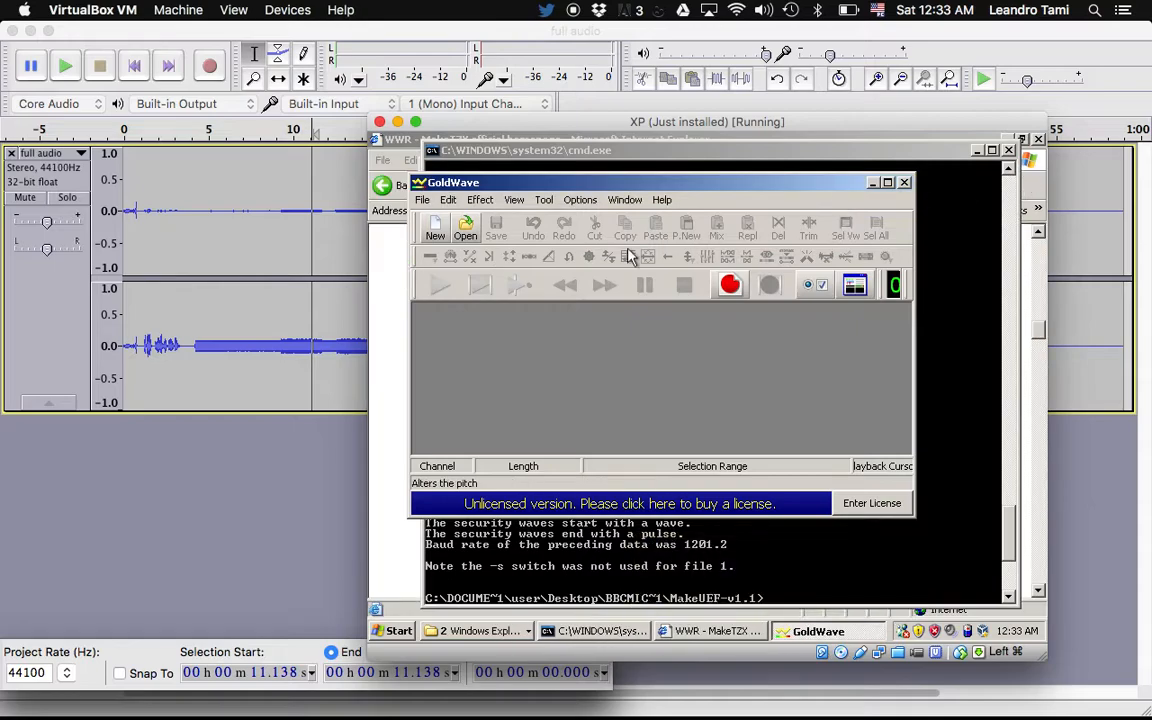
- Reopen the recent program_mono.wav recording in GoldWave and play it
{"action": "left_click", "coordinate": [422, 200]}
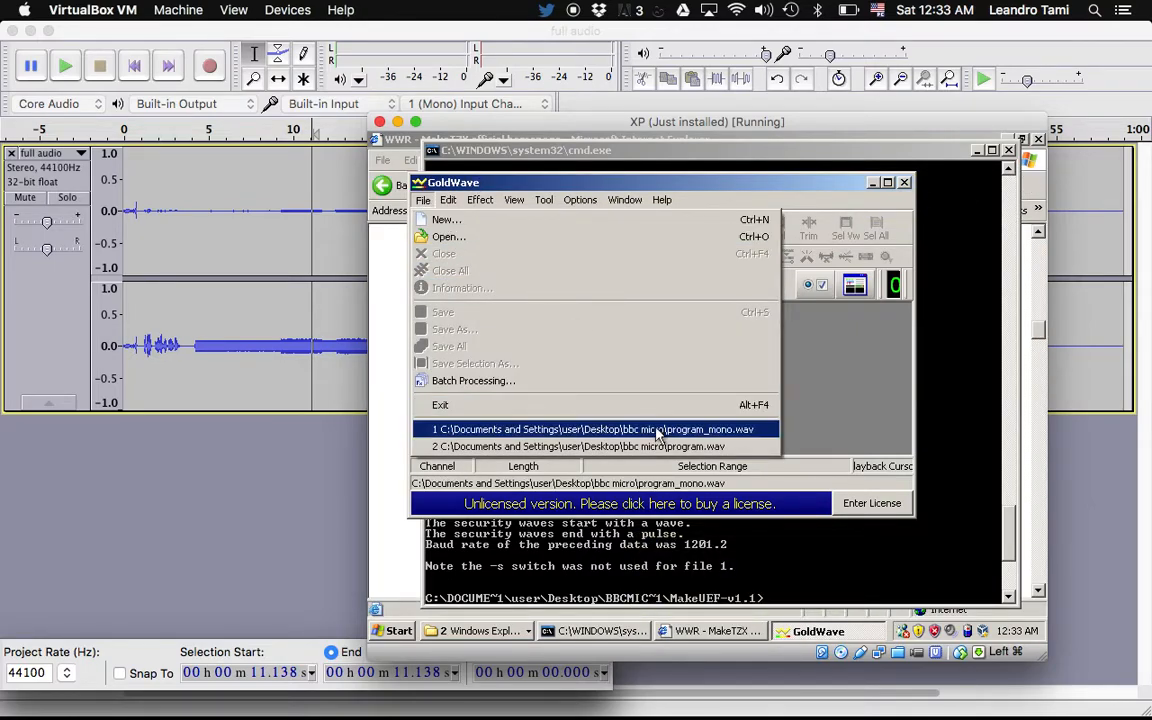
{"action": "left_click", "coordinate": [592, 428]}
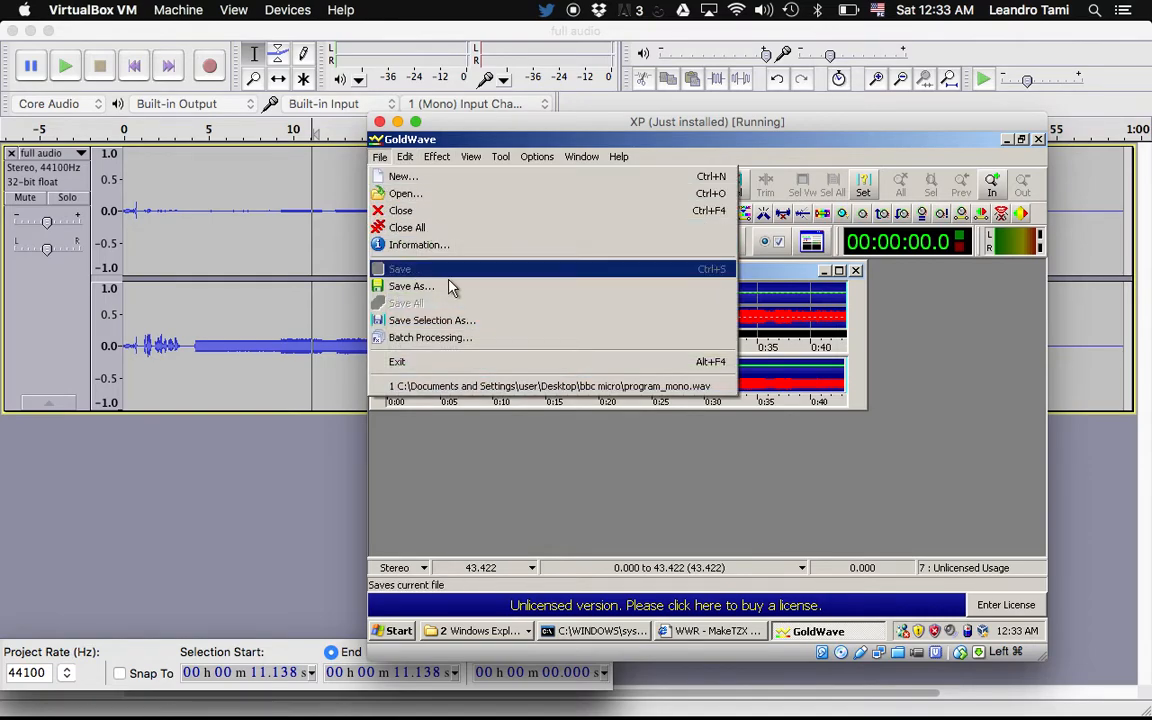
{"action": "left_click", "coordinate": [404, 192]}
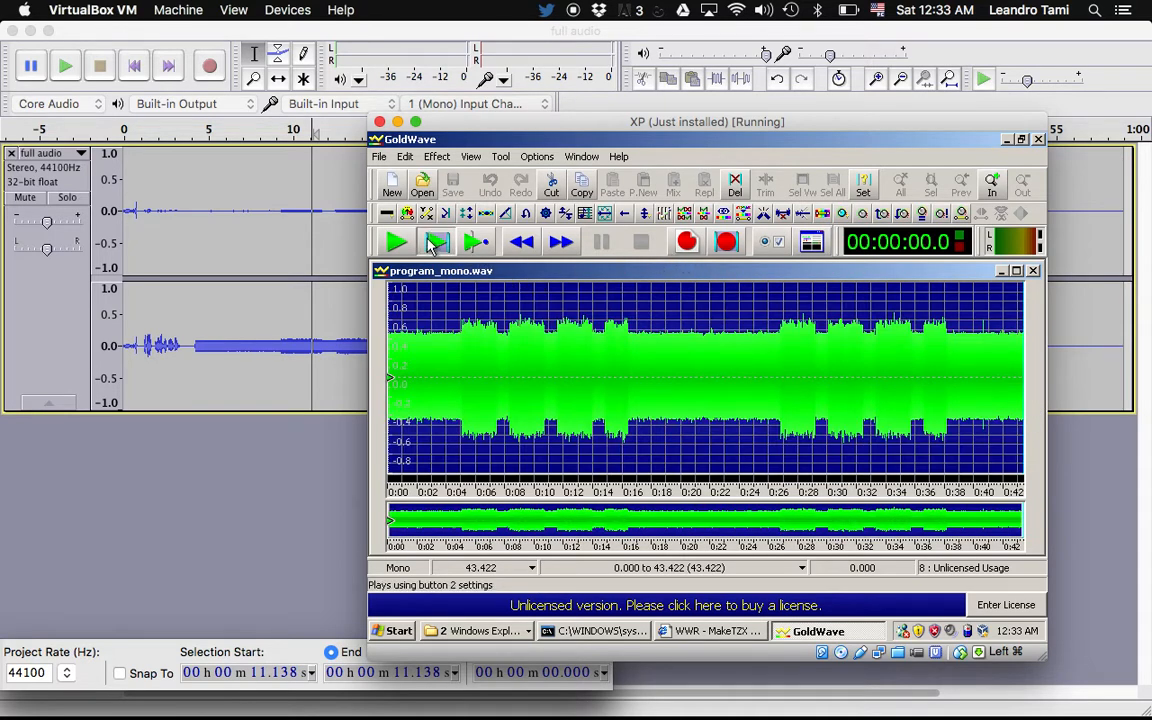
{"action": "left_click", "coordinate": [396, 240]}
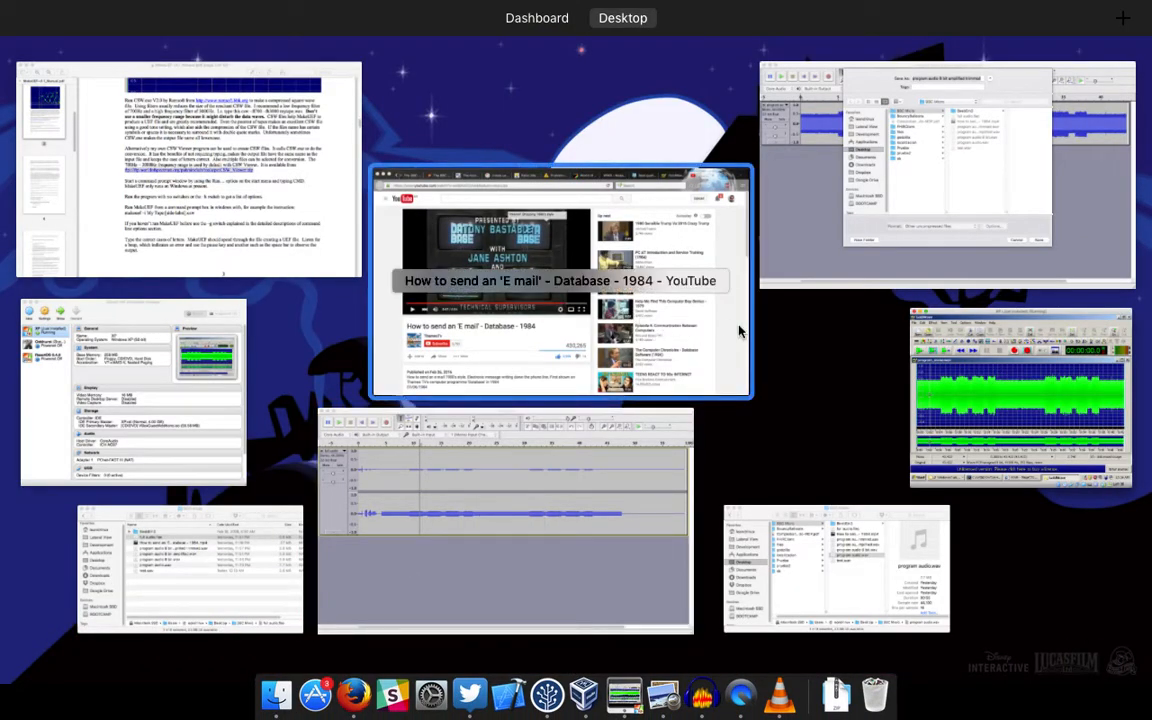
- Bring Firefox forward and move through the ramsoft tab to the Acorn Electron WebRing tab
{"action": "left_click", "coordinate": [560, 280]}
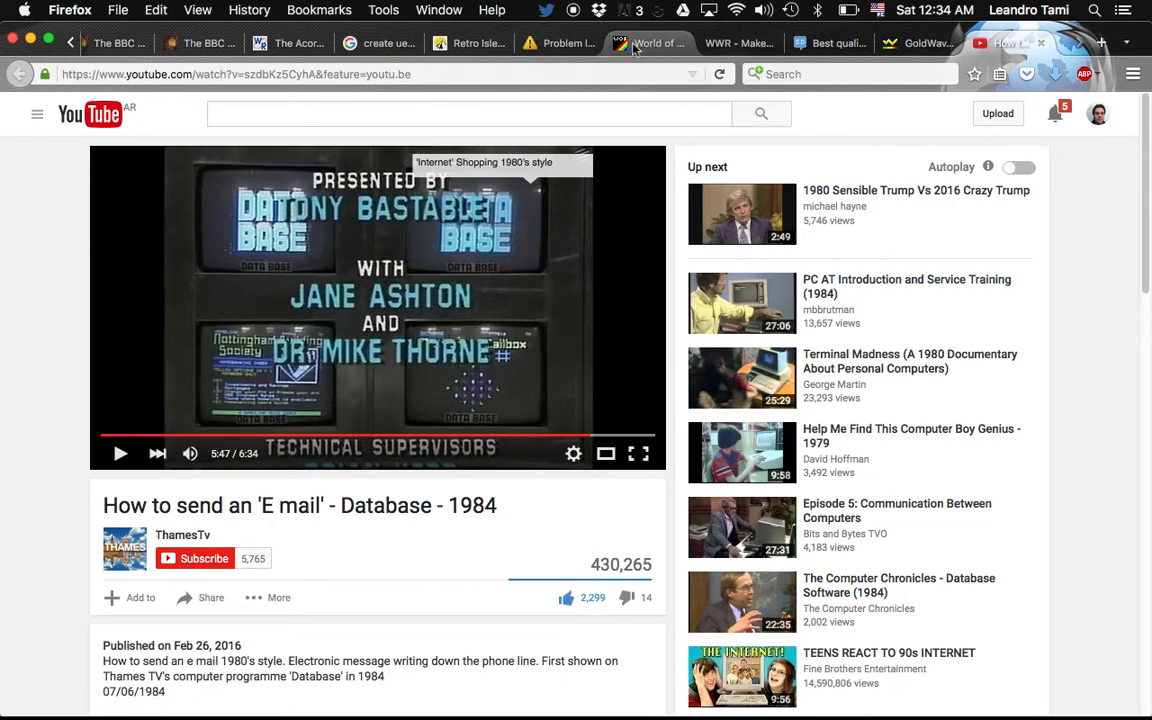
{"action": "left_click", "coordinate": [556, 44]}
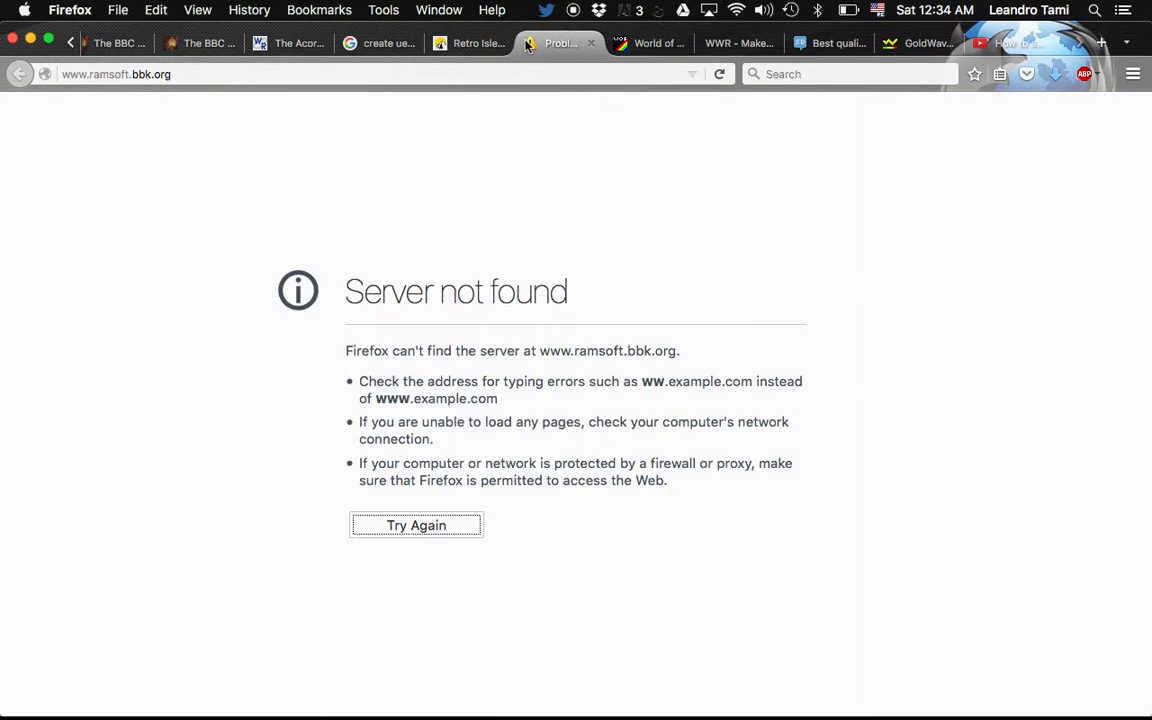
{"action": "mouse_move", "coordinate": [284, 62]}
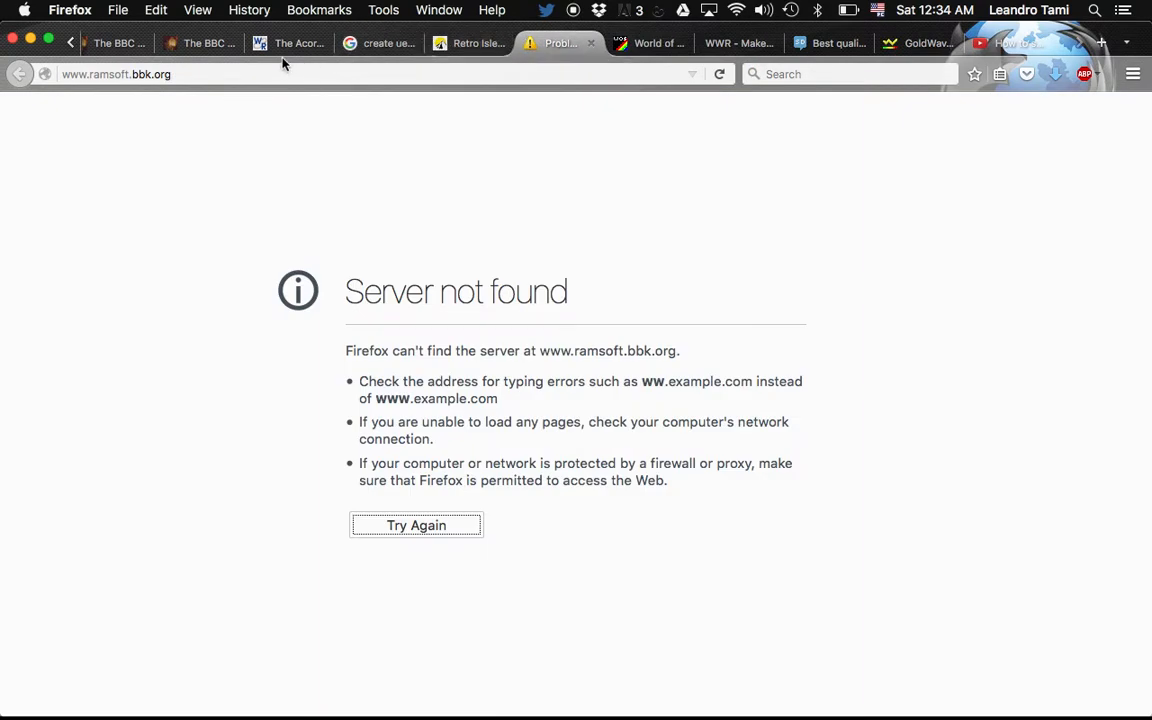
{"action": "left_click", "coordinate": [290, 44]}
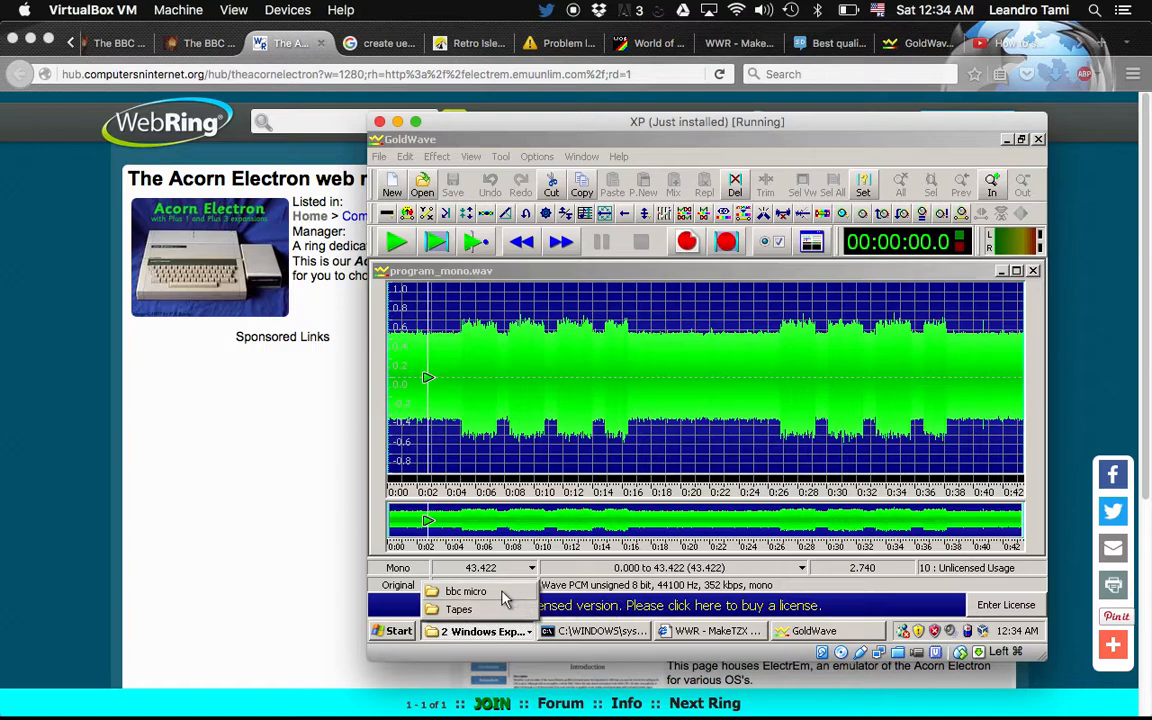
- Bring up the bbc micro folder window and open its csw200 folder
{"action": "left_click", "coordinate": [464, 592]}
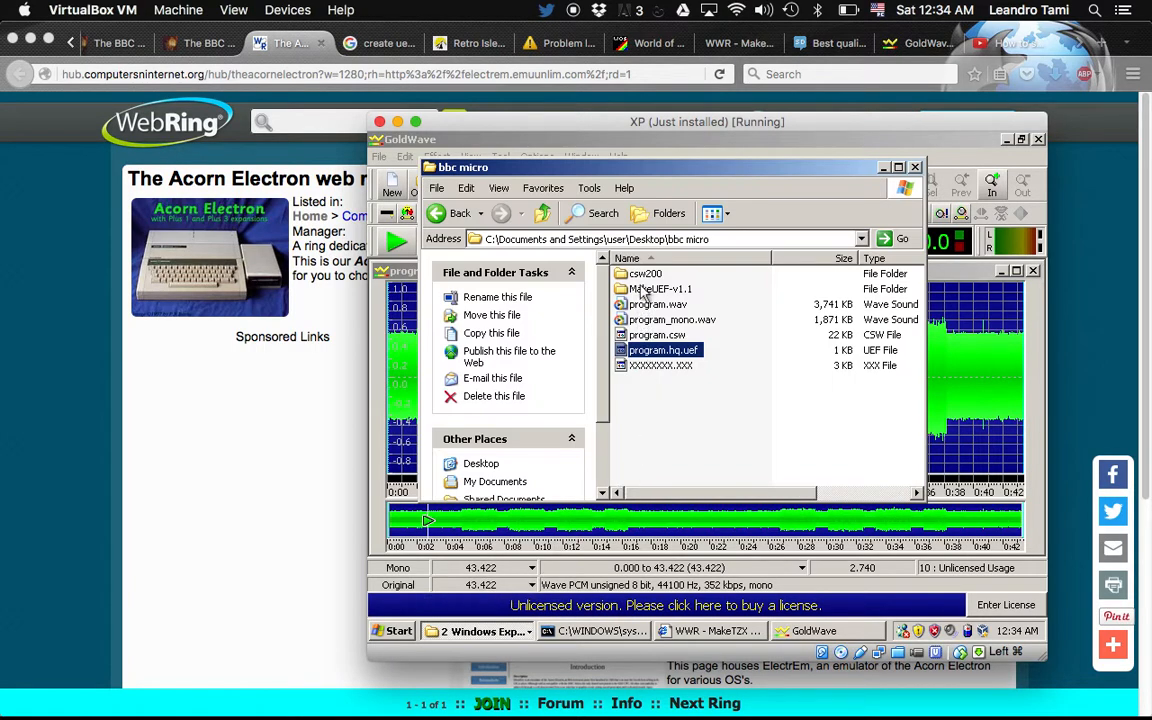
{"action": "mouse_move", "coordinate": [644, 274]}
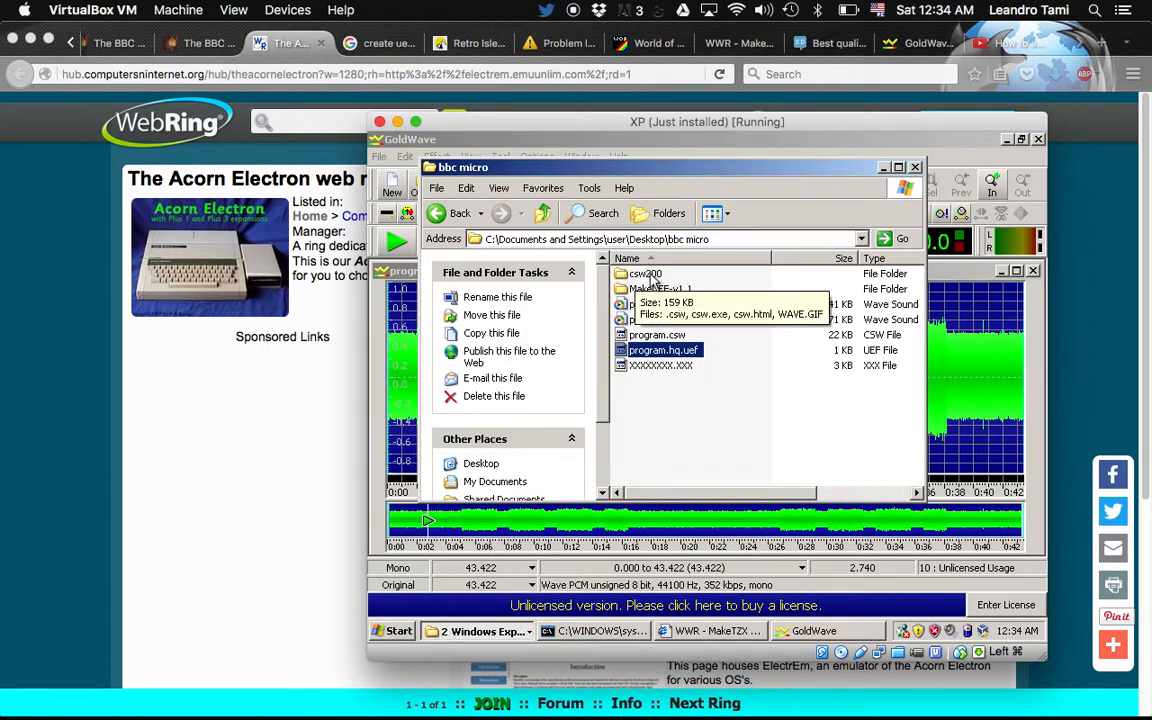
{"action": "double_click", "coordinate": [644, 272]}
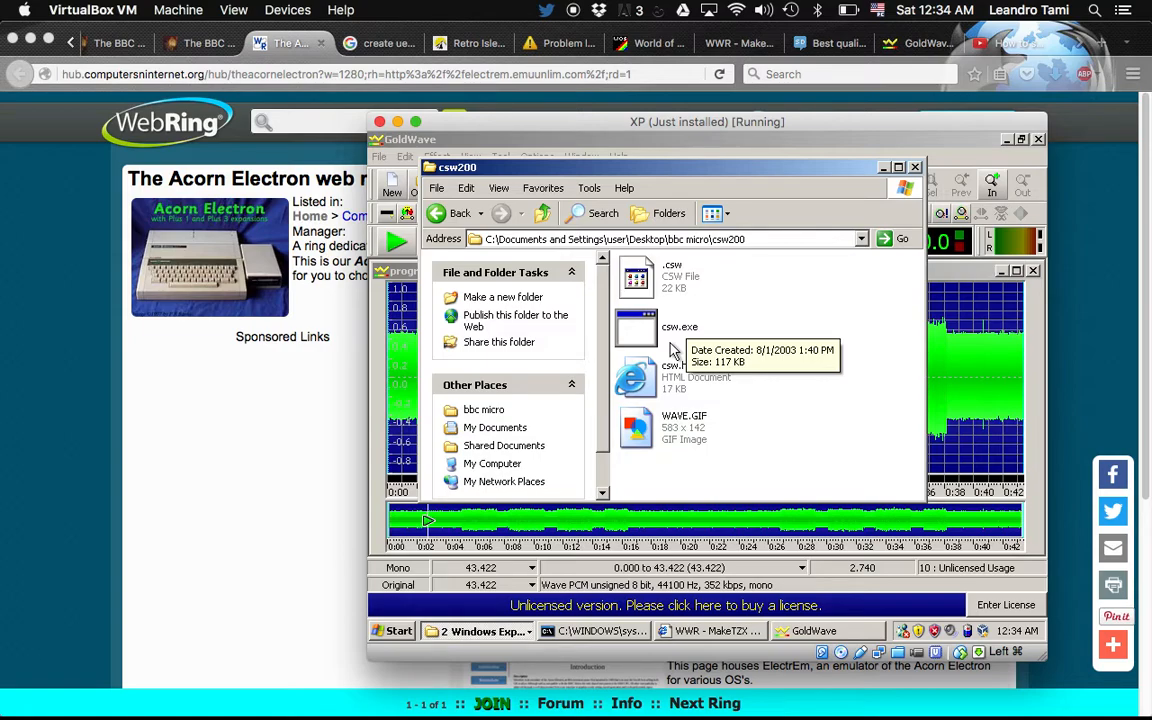
{"action": "mouse_move", "coordinate": [680, 272]}
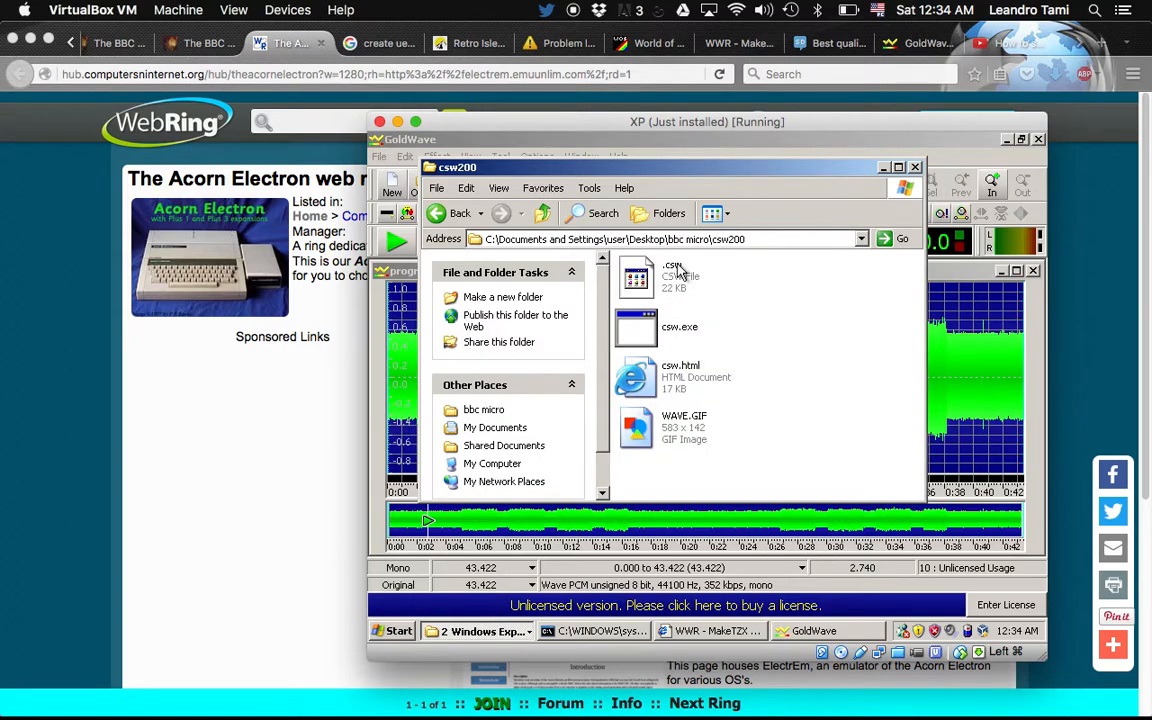
{"action": "mouse_move", "coordinate": [664, 276]}
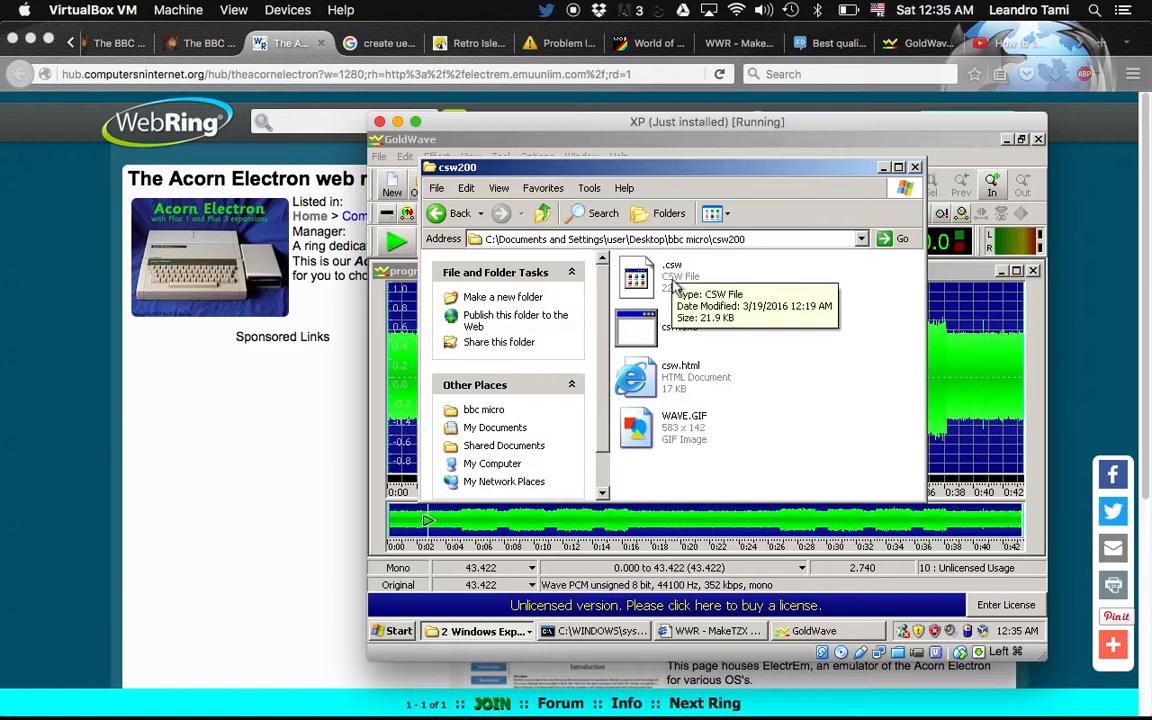
{"action": "mouse_move", "coordinate": [636, 278]}
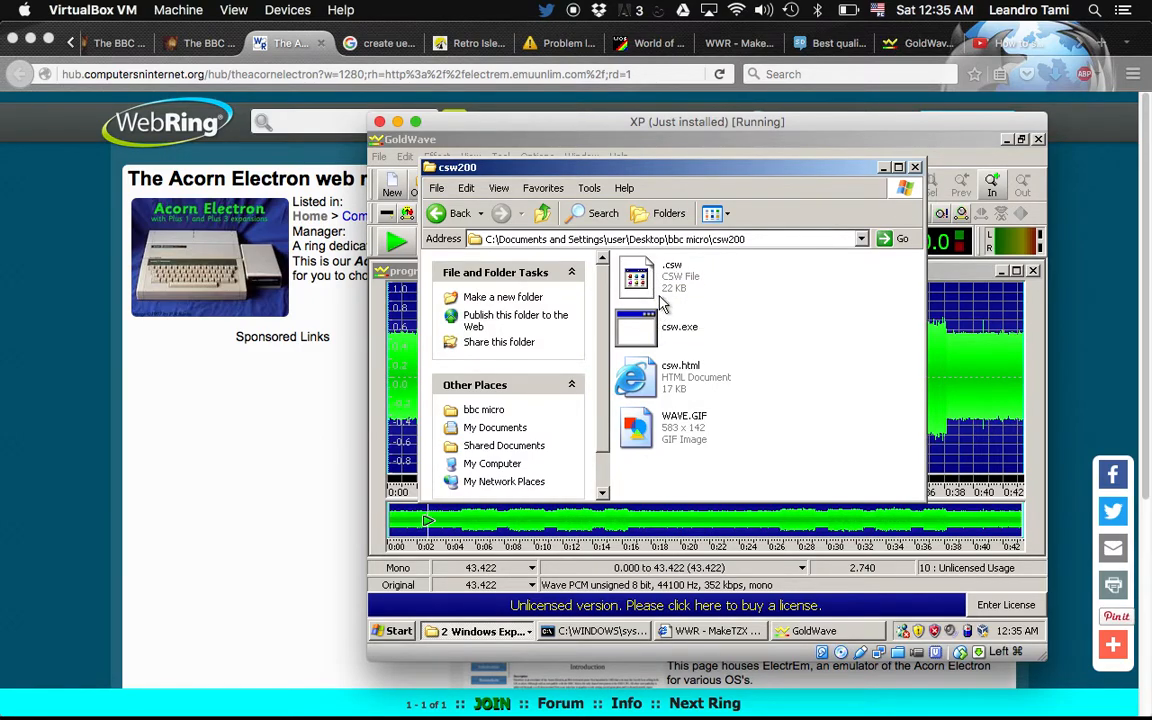
{"action": "mouse_move", "coordinate": [684, 310]}
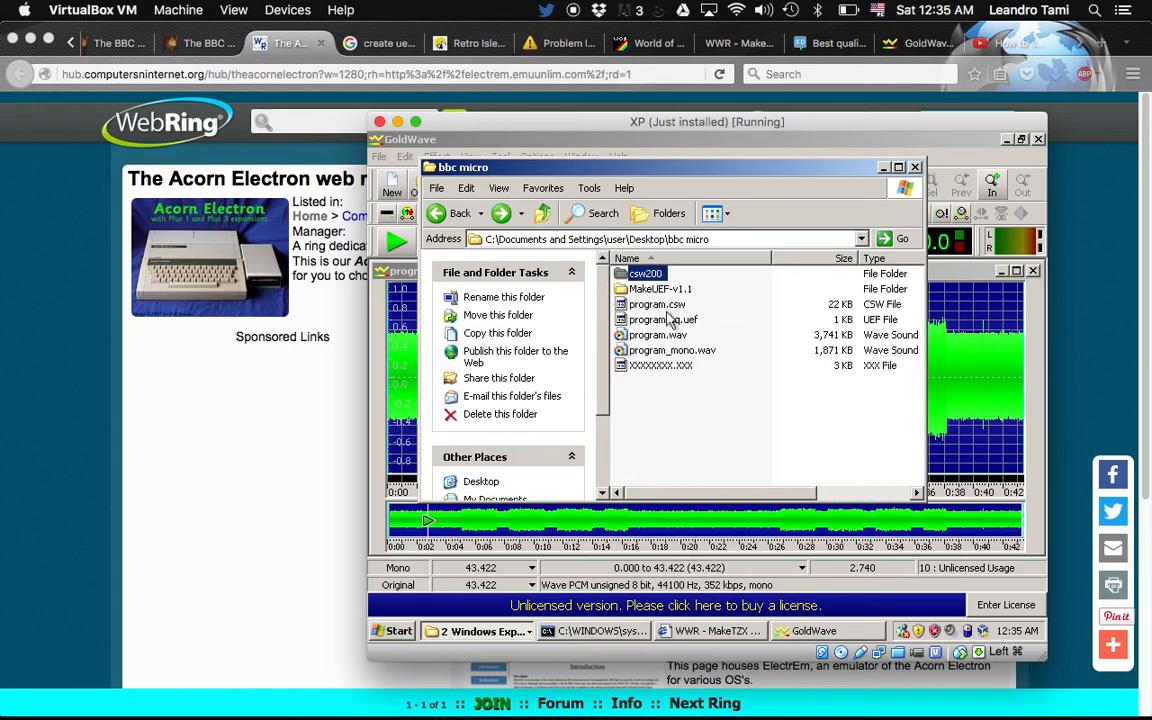
{"action": "mouse_move", "coordinate": [664, 320]}
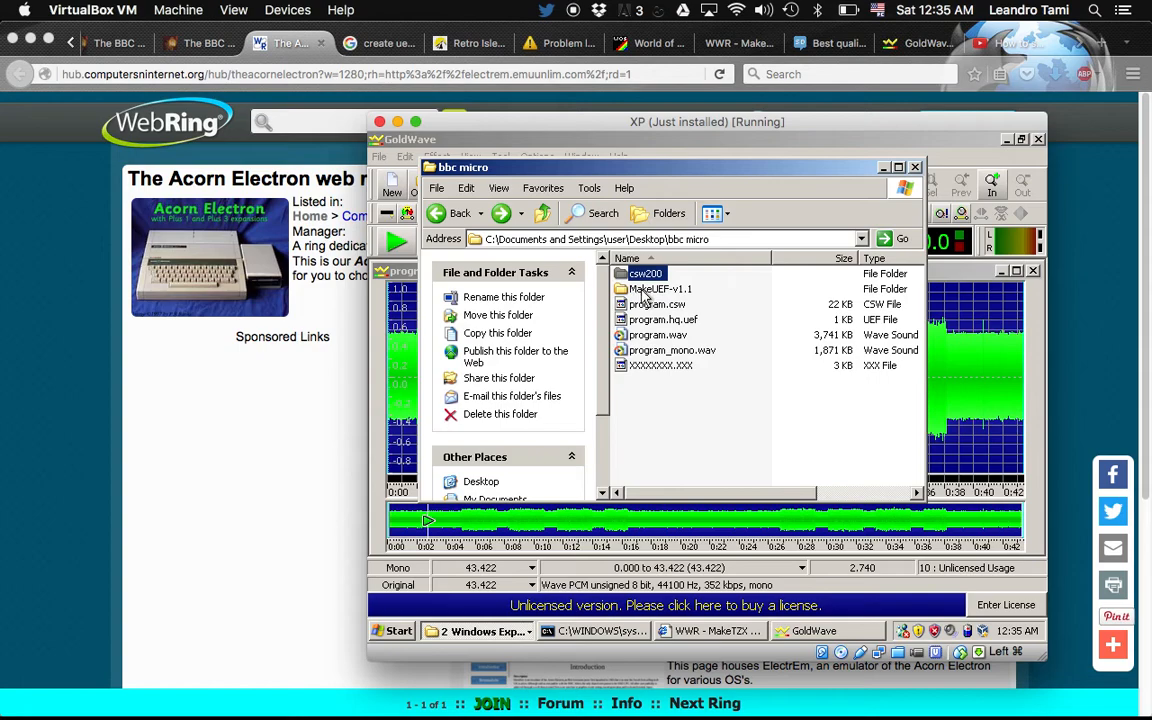
- Look inside the MakeUEF-v1.1 folder and return to bbc micro
{"action": "double_click", "coordinate": [660, 288]}
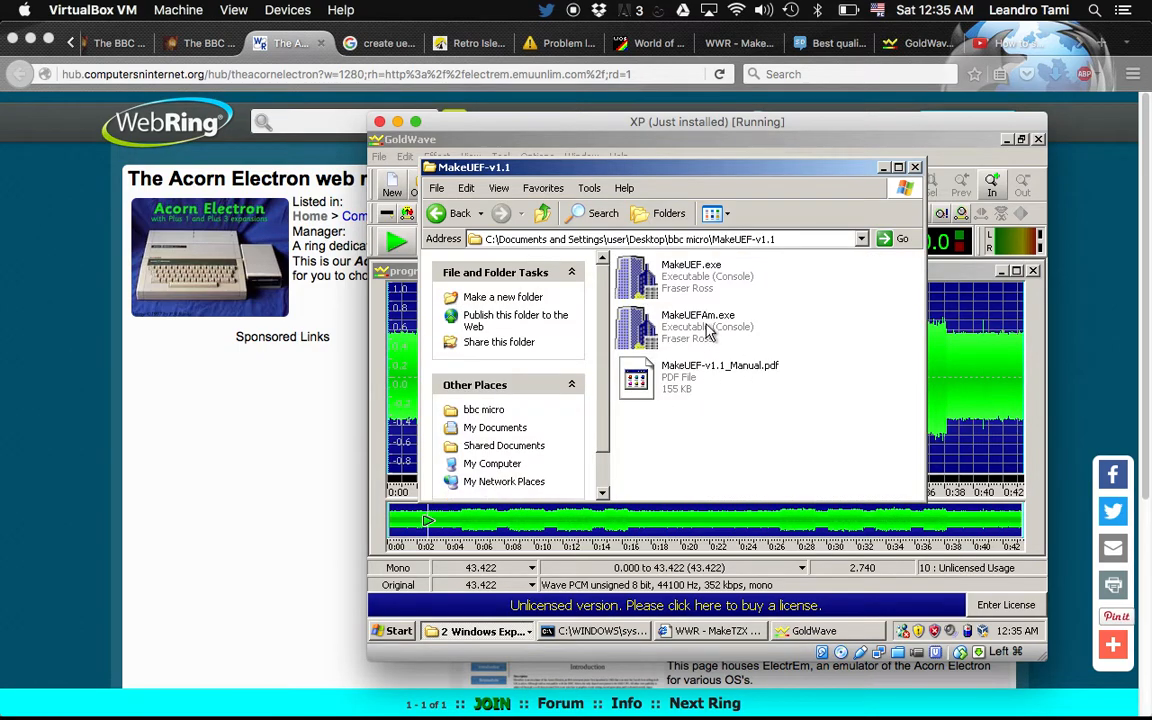
{"action": "left_click", "coordinate": [460, 212]}
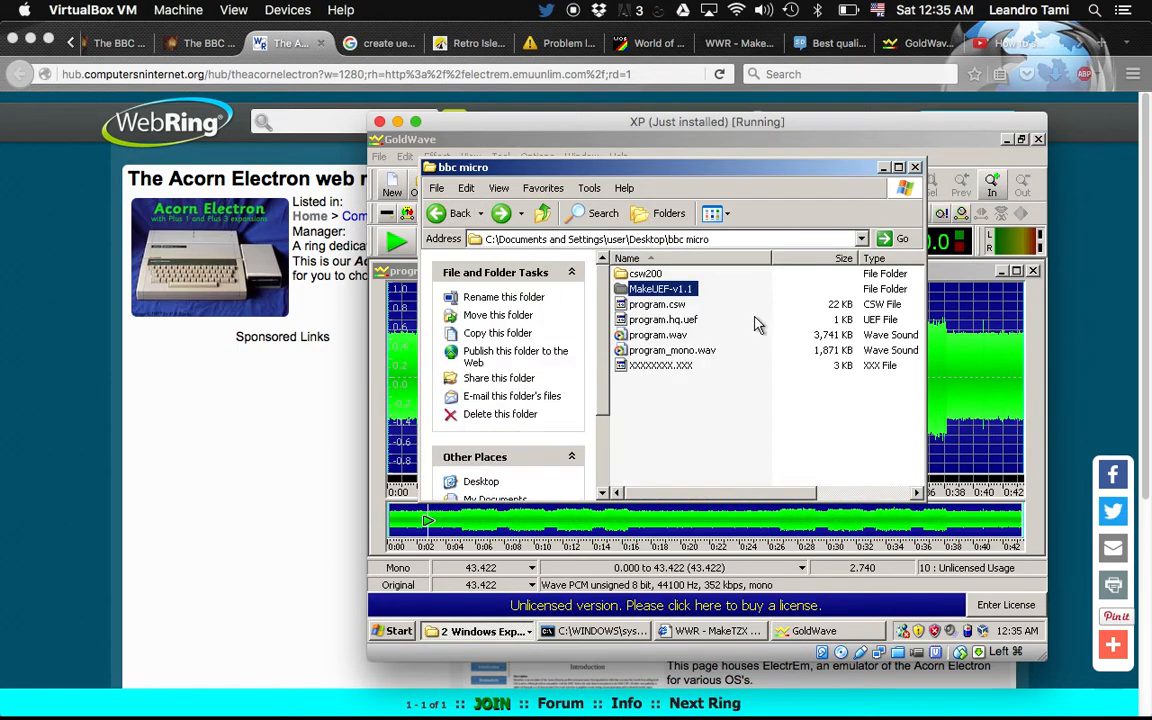
{"action": "mouse_move", "coordinate": [320, 616]}
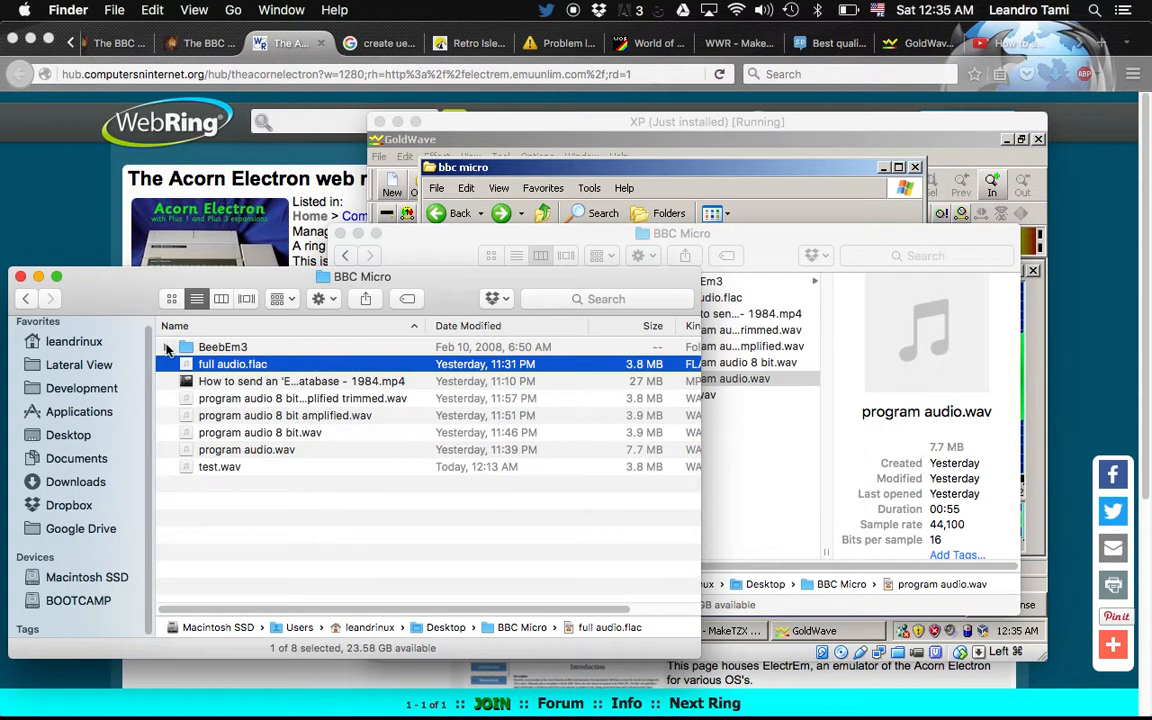
- Expand the BeebEm3 folder to show its contents
{"action": "left_click", "coordinate": [168, 346]}
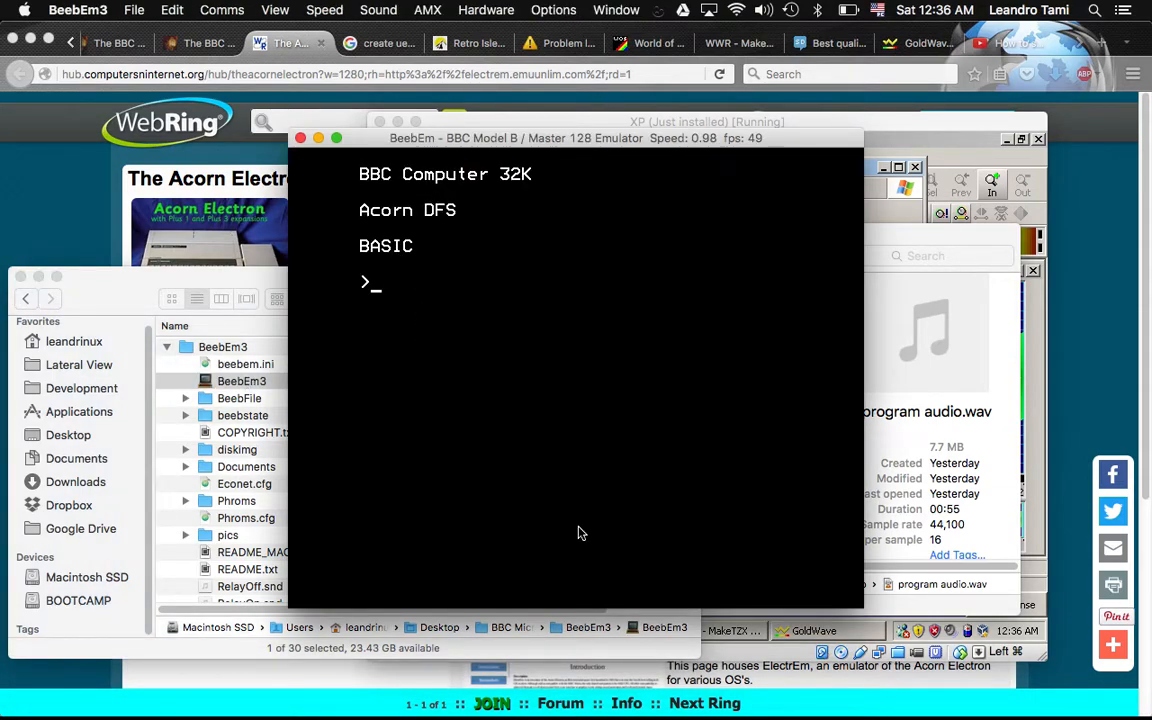
{"action": "mouse_move", "coordinate": [310, 336]}
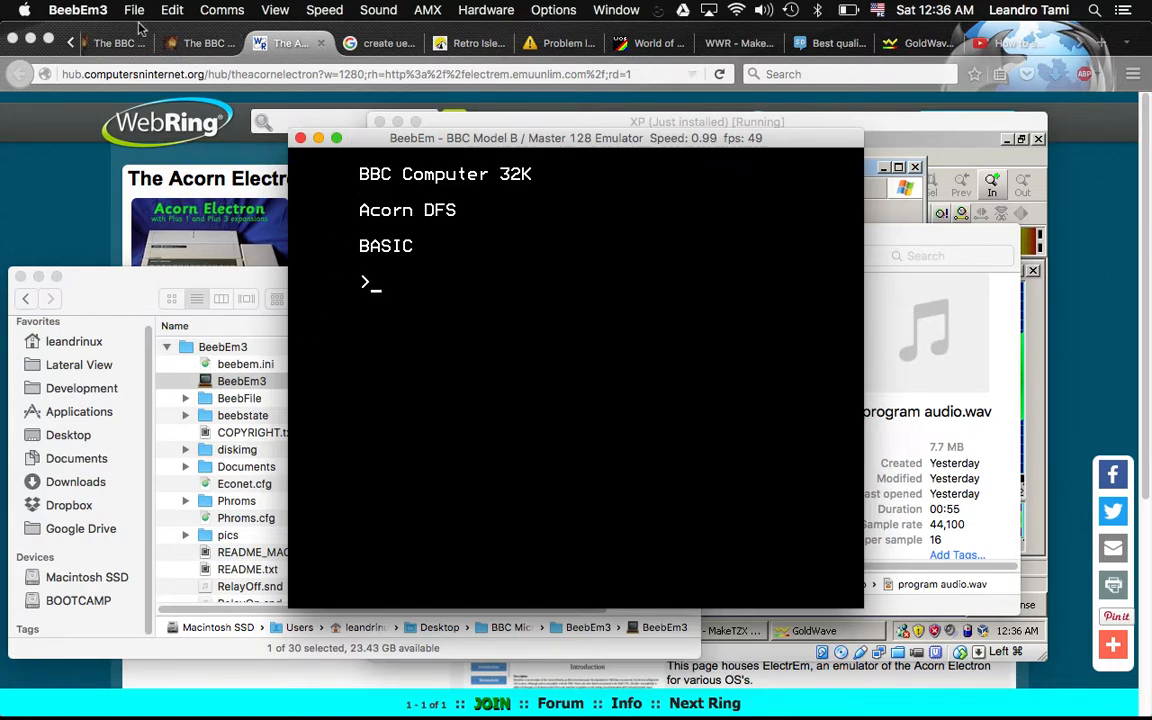
- Load Tape and browse Desktop > BBC Micro > Tapes to pick program_hq.uef
{"action": "left_click", "coordinate": [132, 10]}
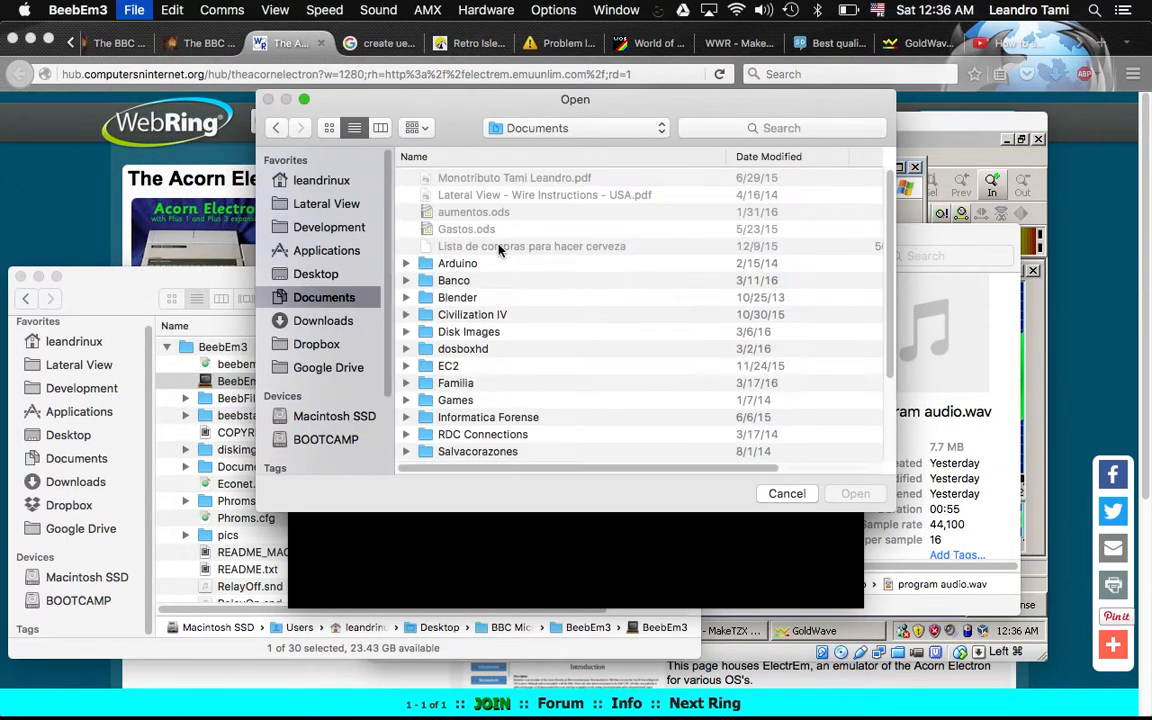
{"action": "left_click", "coordinate": [316, 272]}
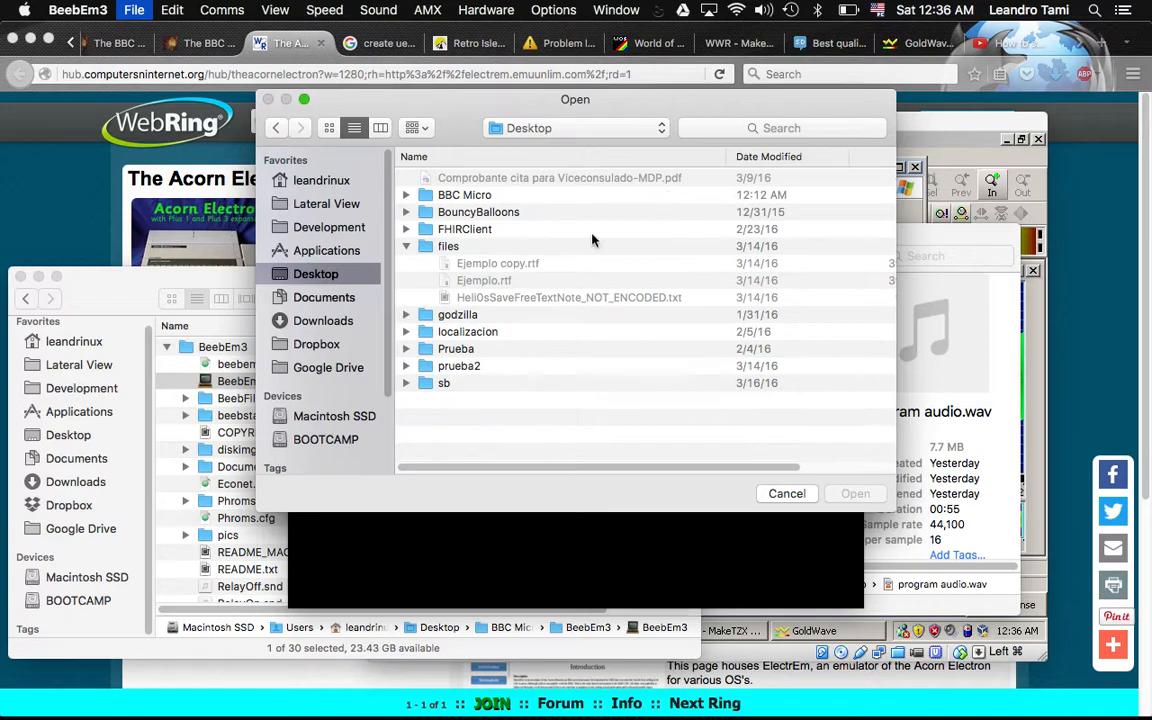
{"action": "mouse_move", "coordinate": [448, 332]}
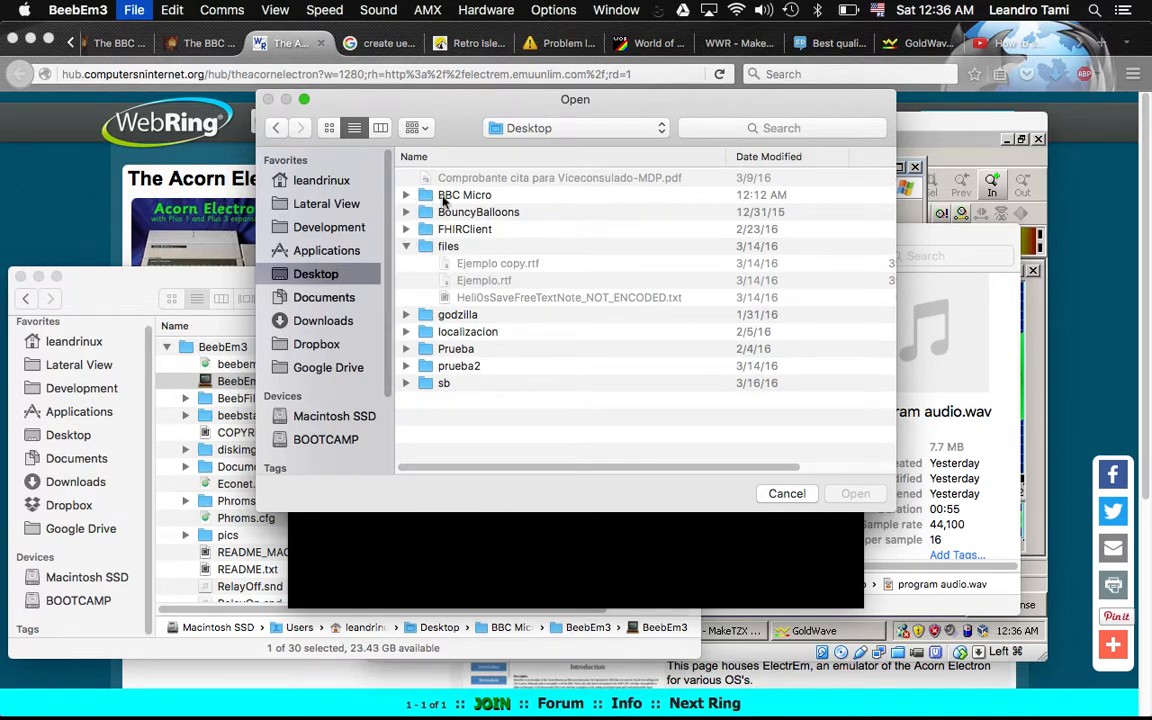
{"action": "double_click", "coordinate": [464, 196]}
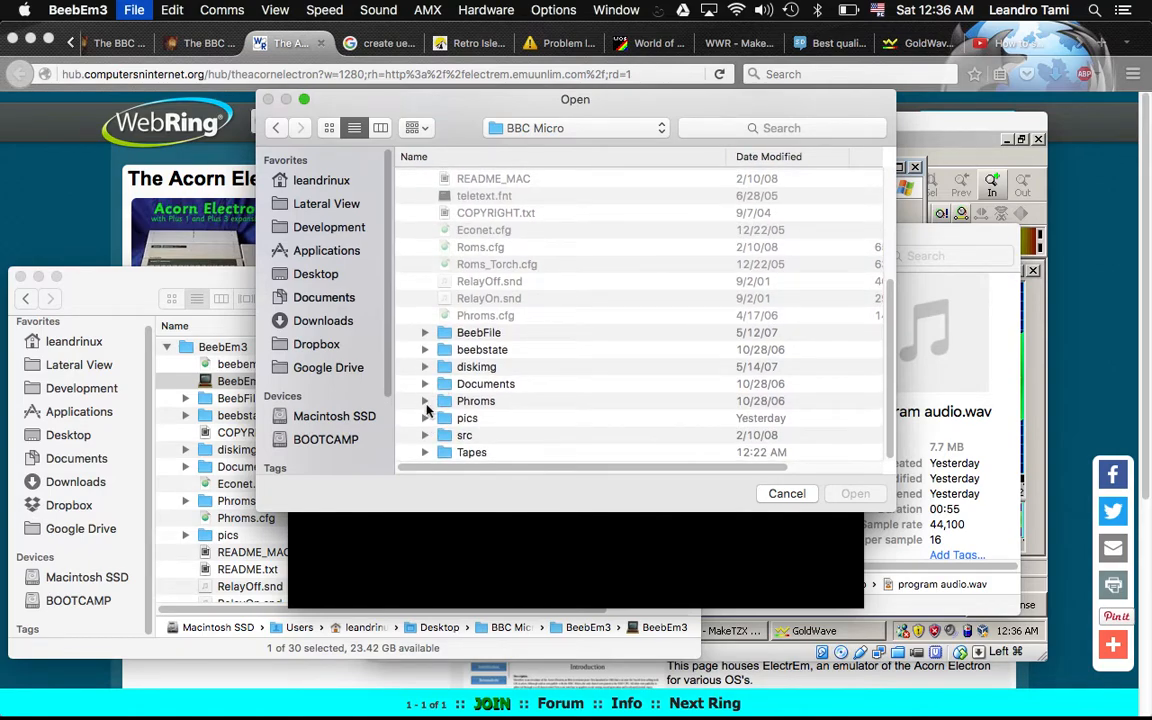
{"action": "left_click", "coordinate": [424, 400]}
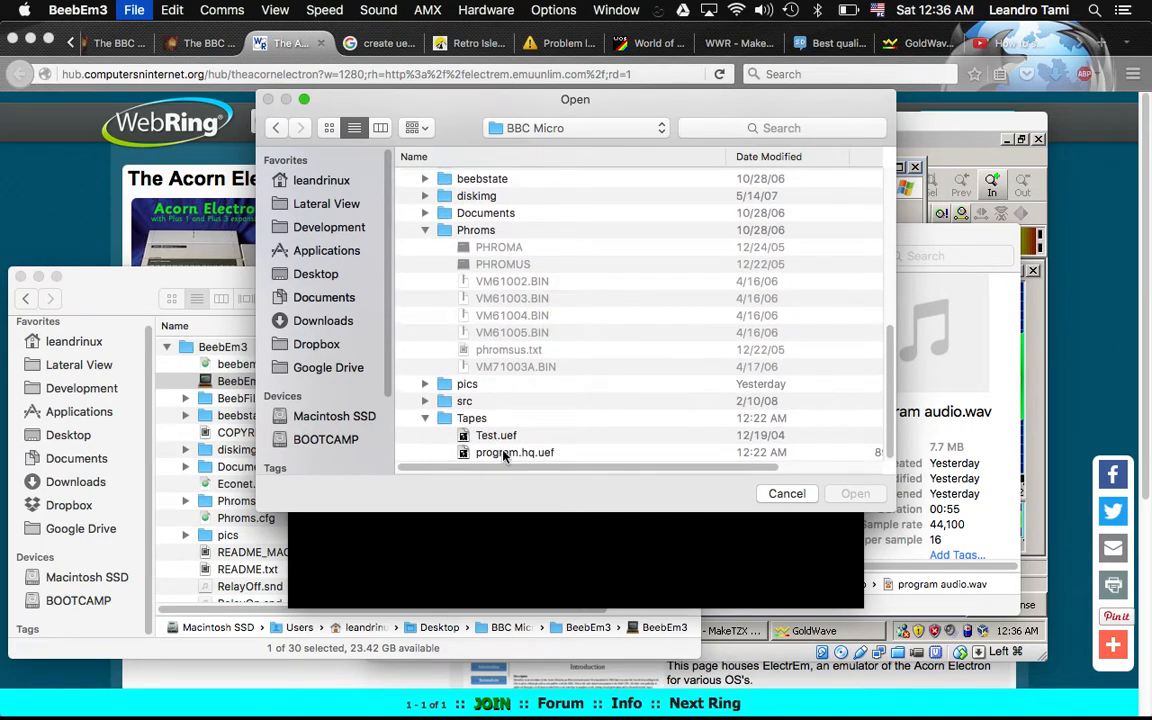
{"action": "left_click", "coordinate": [786, 492]}
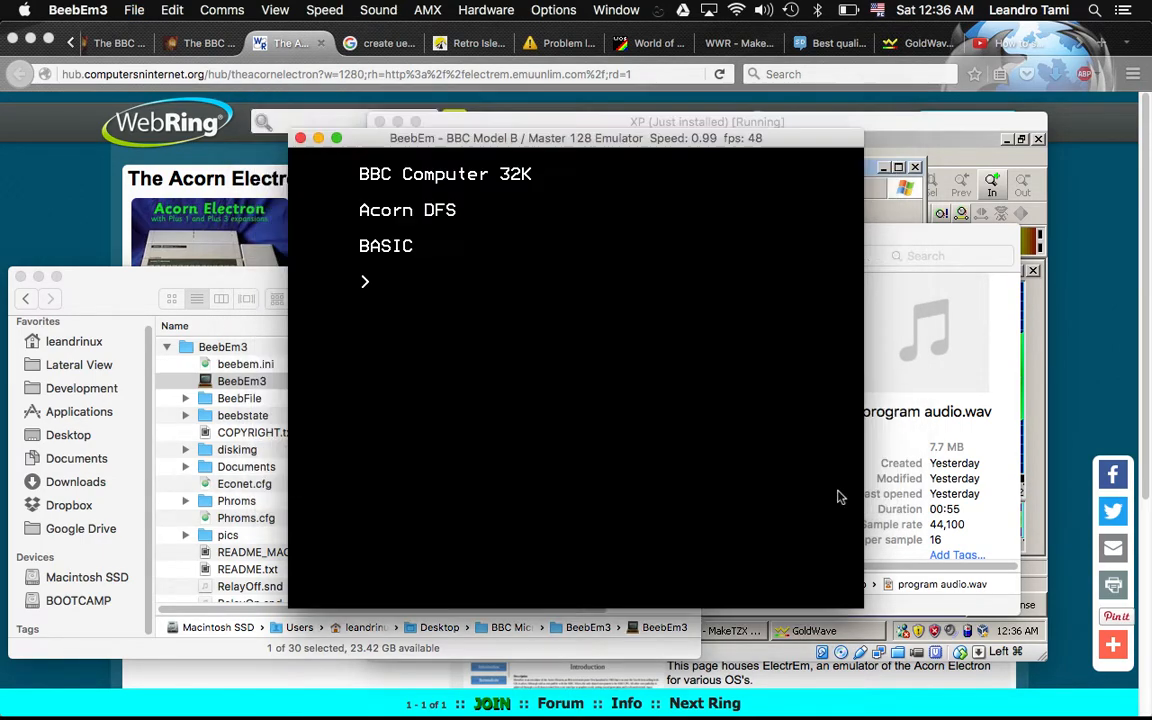
{"action": "mouse_move", "coordinate": [704, 322]}
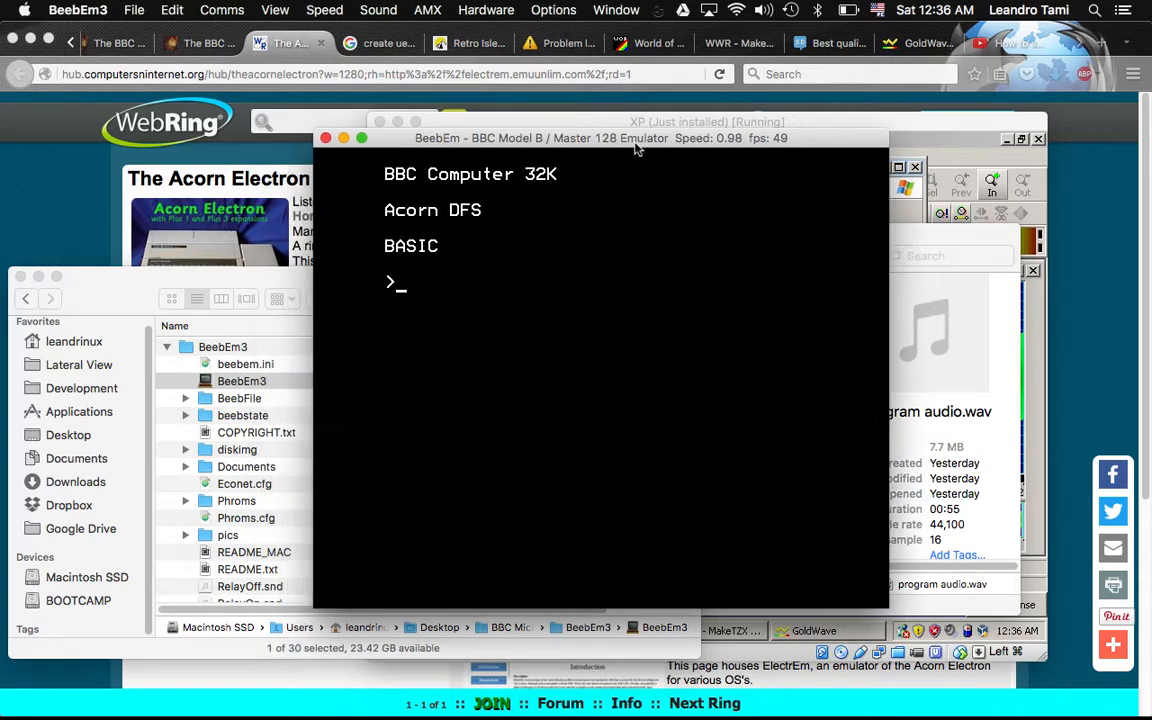
- Move the BeebEm emulator window further right by its title bar
{"action": "left_click_drag", "start_coordinate": [636, 138], "coordinate": [708, 110]}
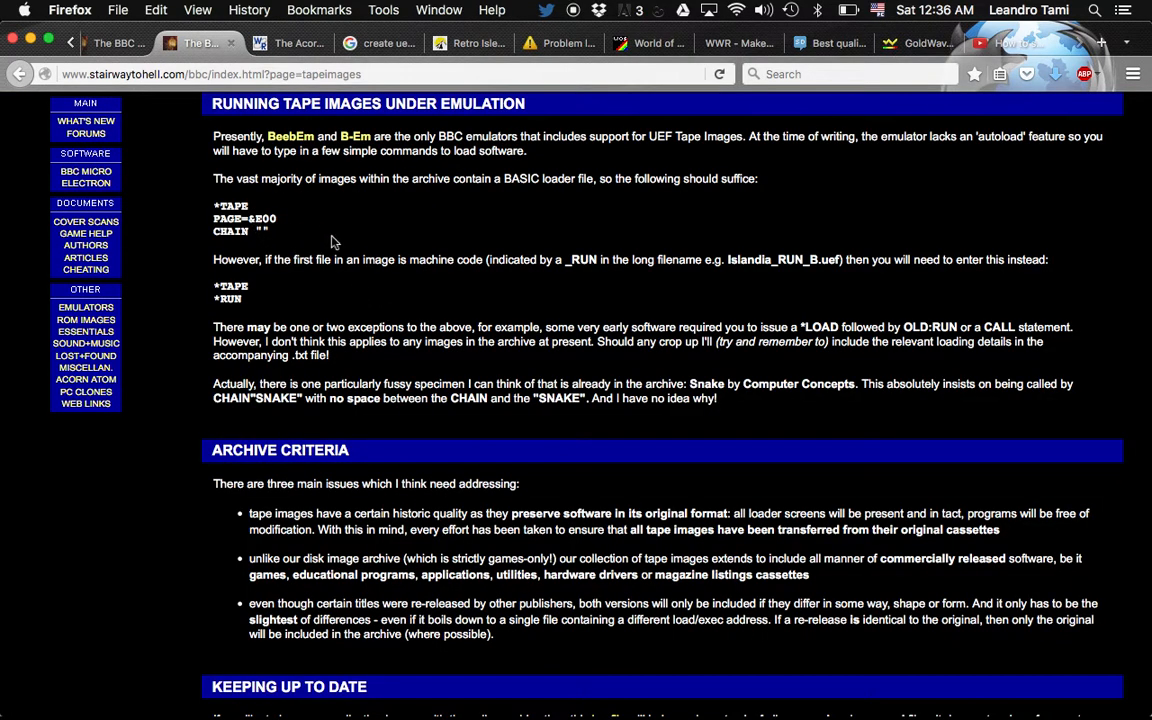
- Place the BeebEm window beside the stairwaytohell tape-loading commands
{"action": "left_click_drag", "start_coordinate": [212, 206], "coordinate": [270, 236]}
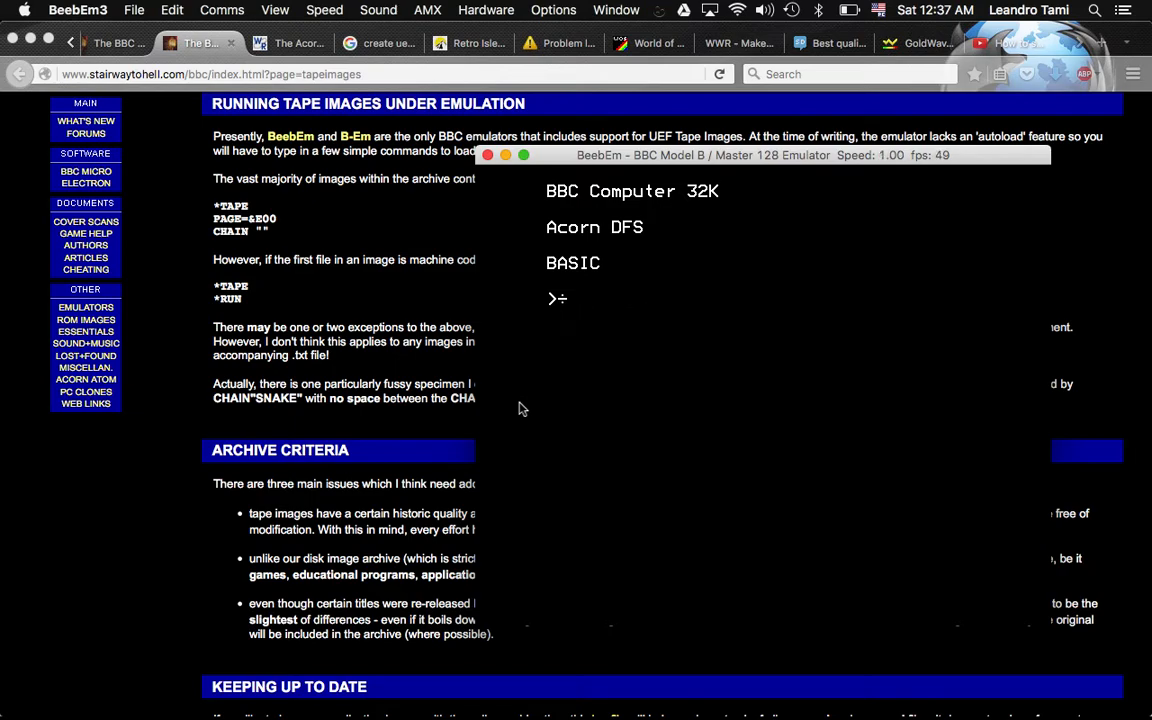
- Enter *TAPE, PAGE=&E00 and CHAIN "" to load the Thames Television Database Competition
{"action": "type", "text": "*TAPE"}
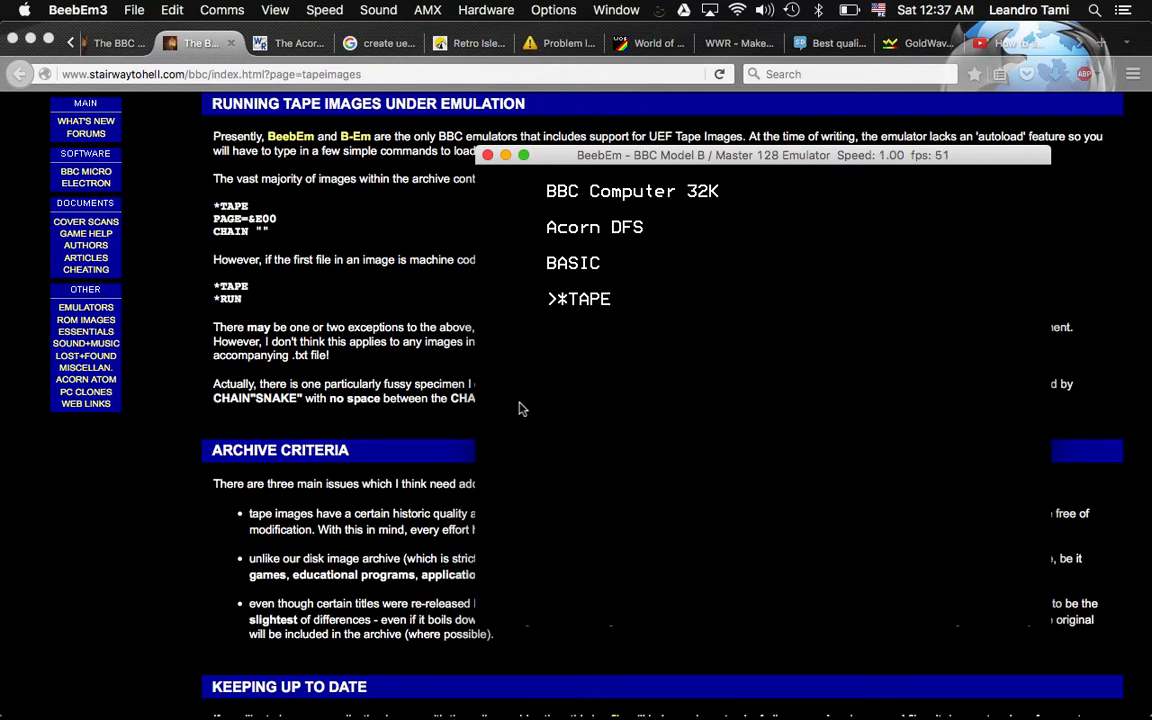
{"action": "type", "text": "PAGE="}
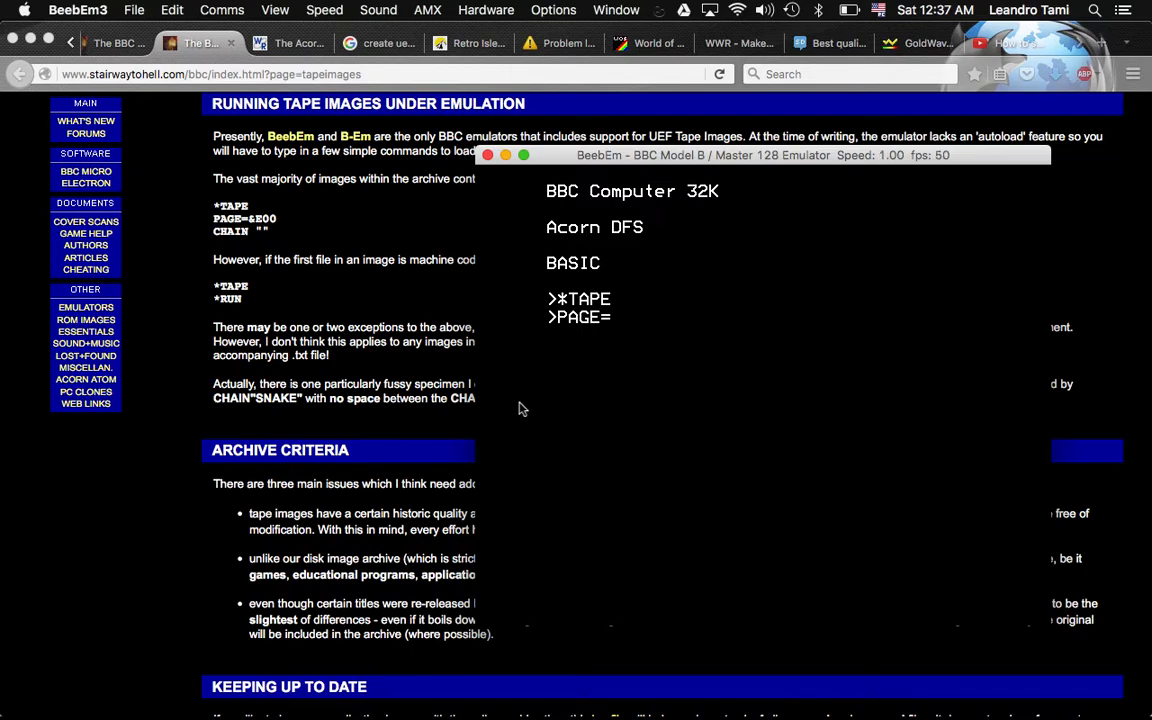
{"action": "type", "text": "&"}
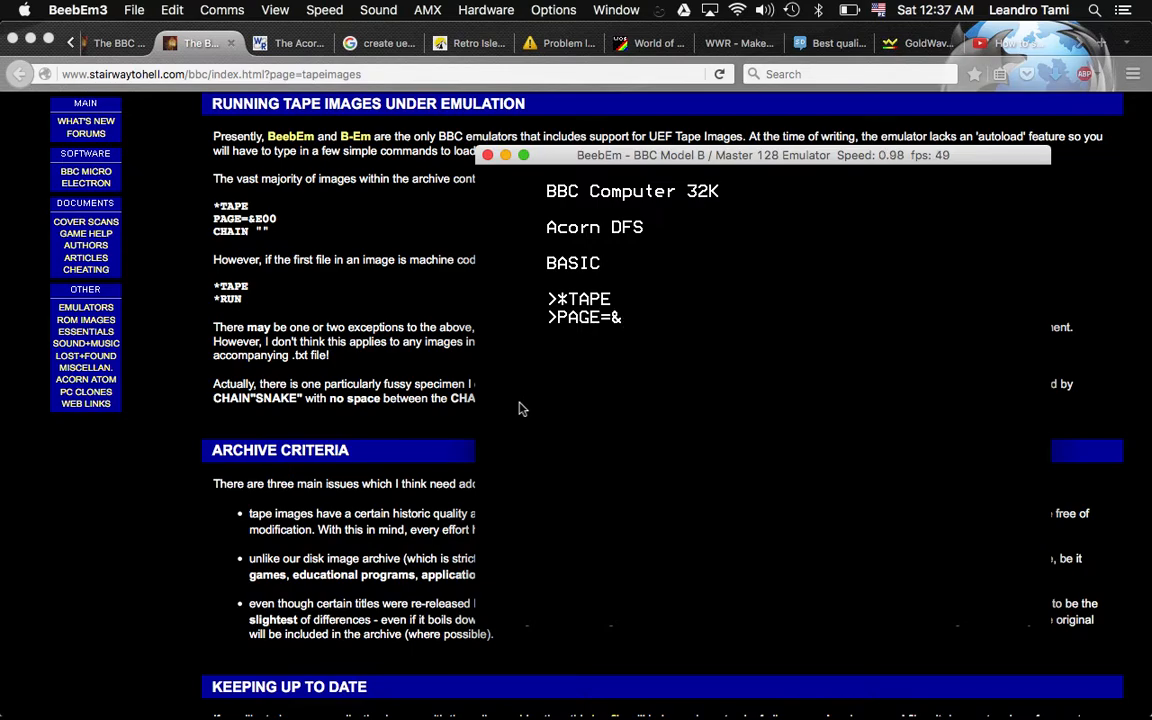
{"action": "type", "text": "E00"}
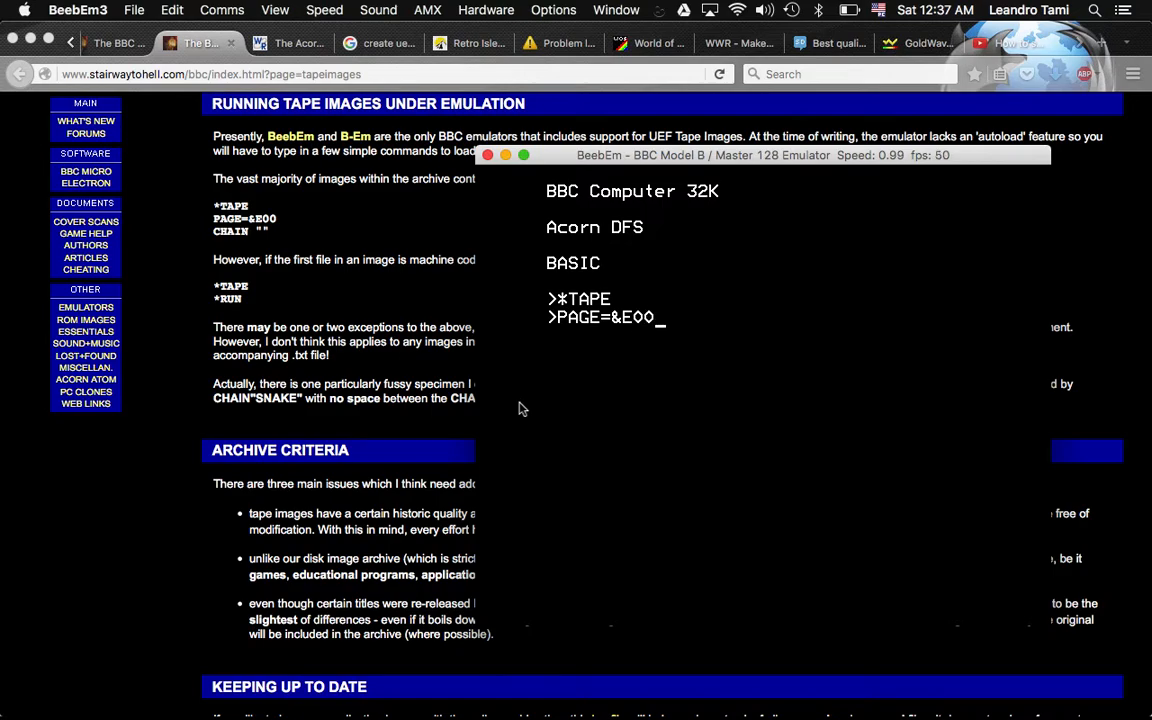
{"action": "type", "text": "CHAI"}
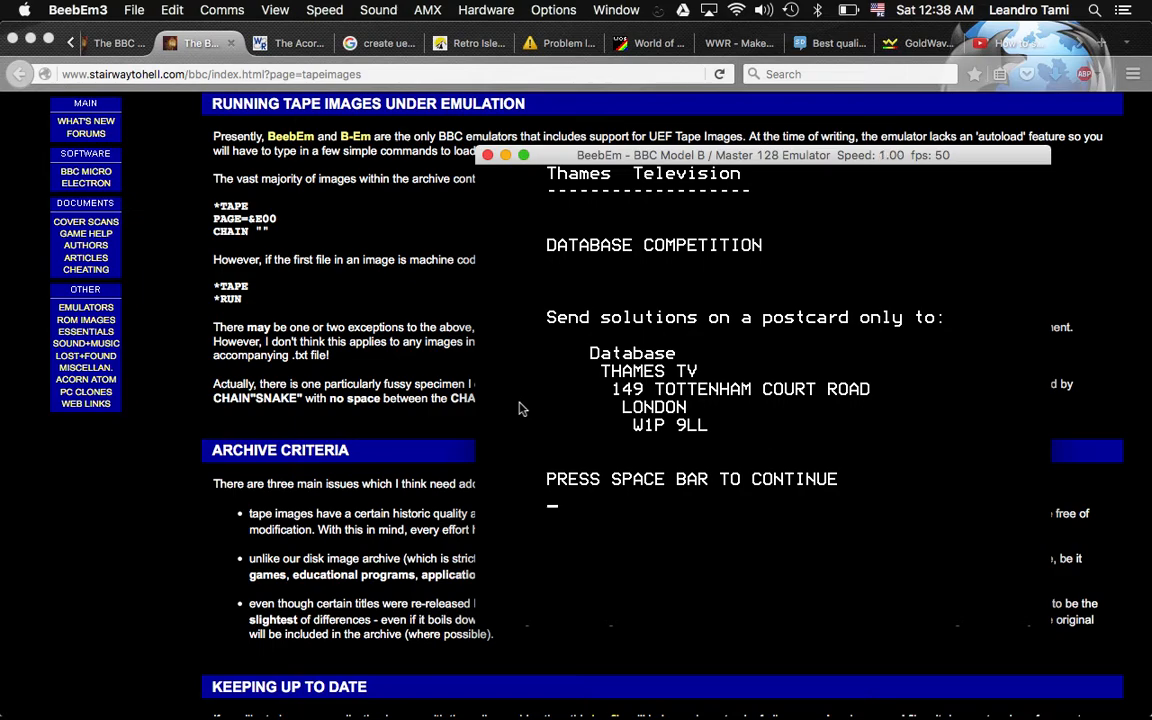
- Continue past the Thames Television intro with Space to reach the red quiz page
{"action": "key", "text": "space"}
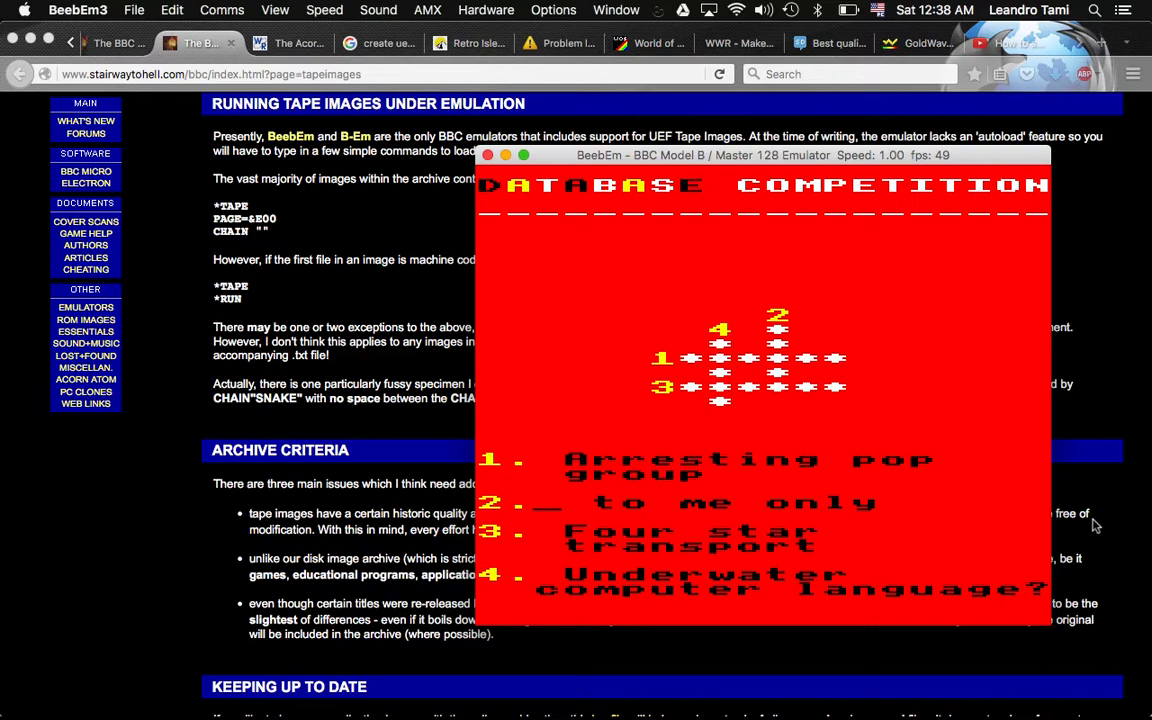
{"action": "mouse_move", "coordinate": [672, 472]}
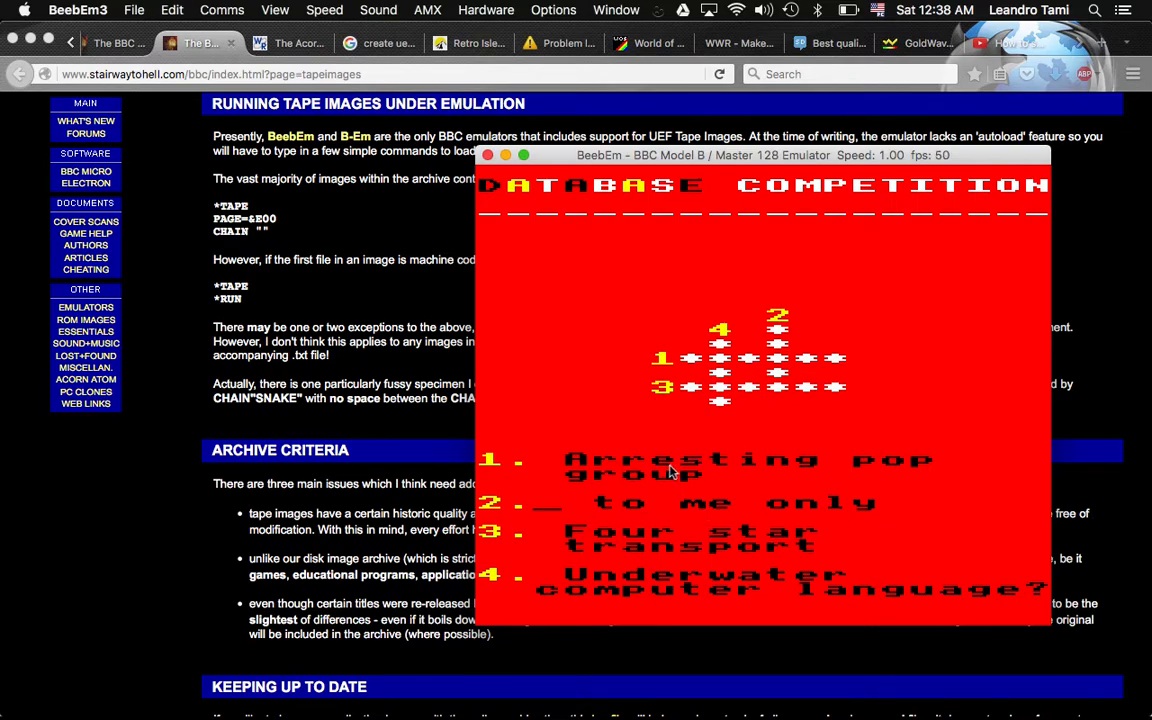